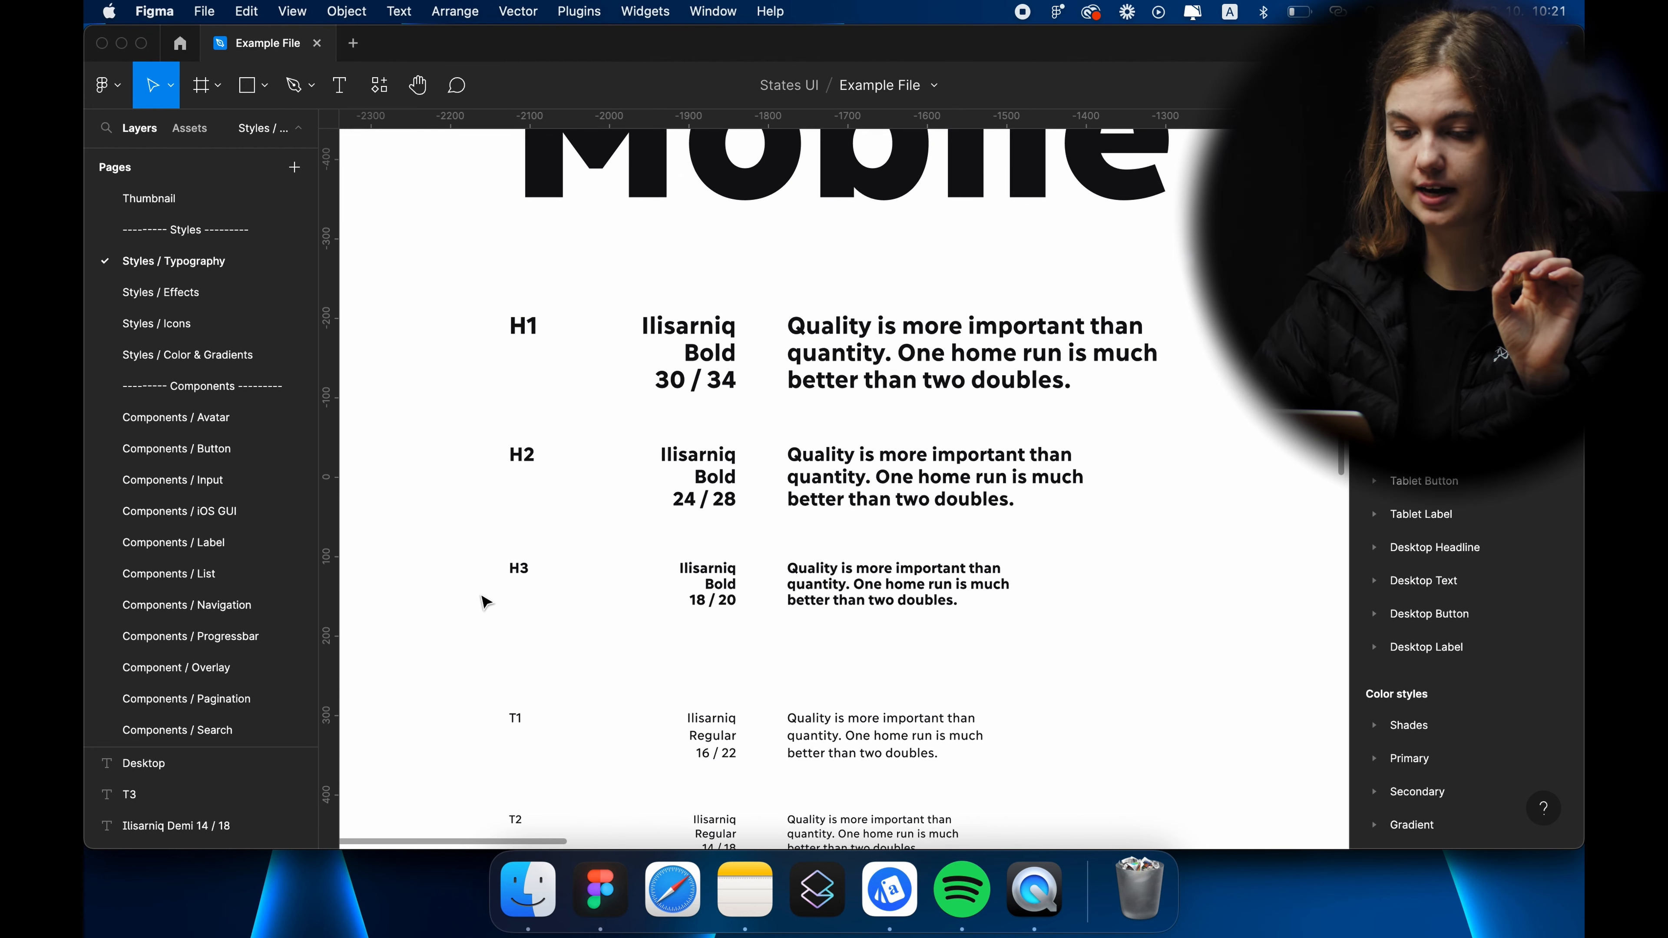
Scroll through the preceding pages before reaching the colour styles.
scroll("down", 3)
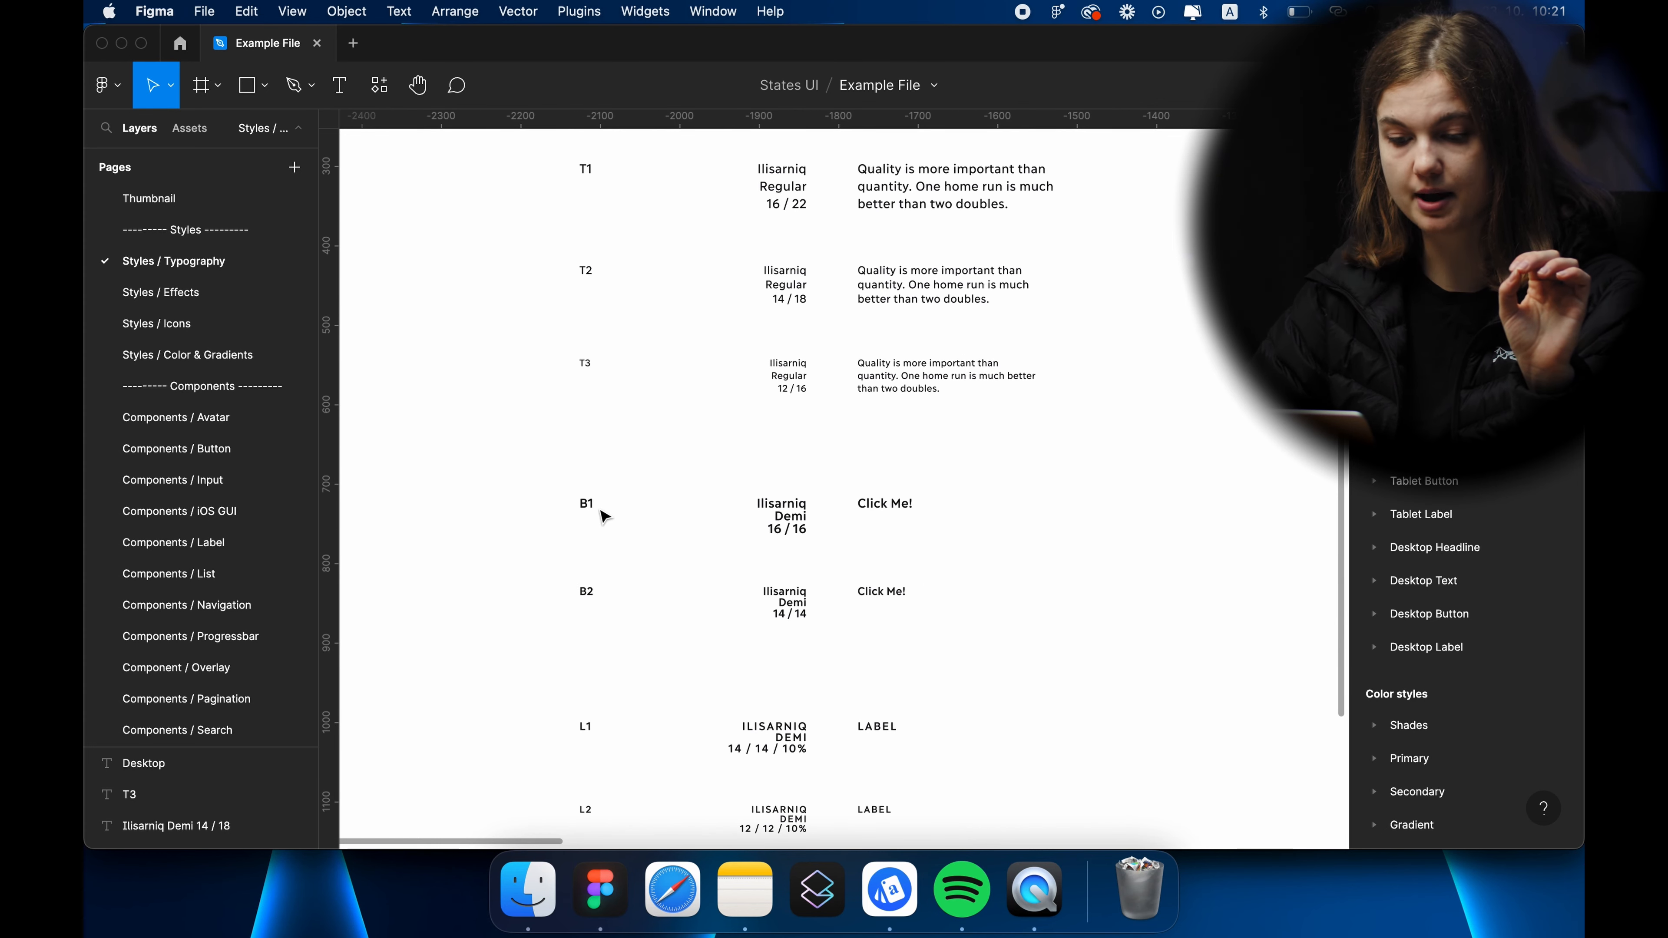
scroll("down", 3)
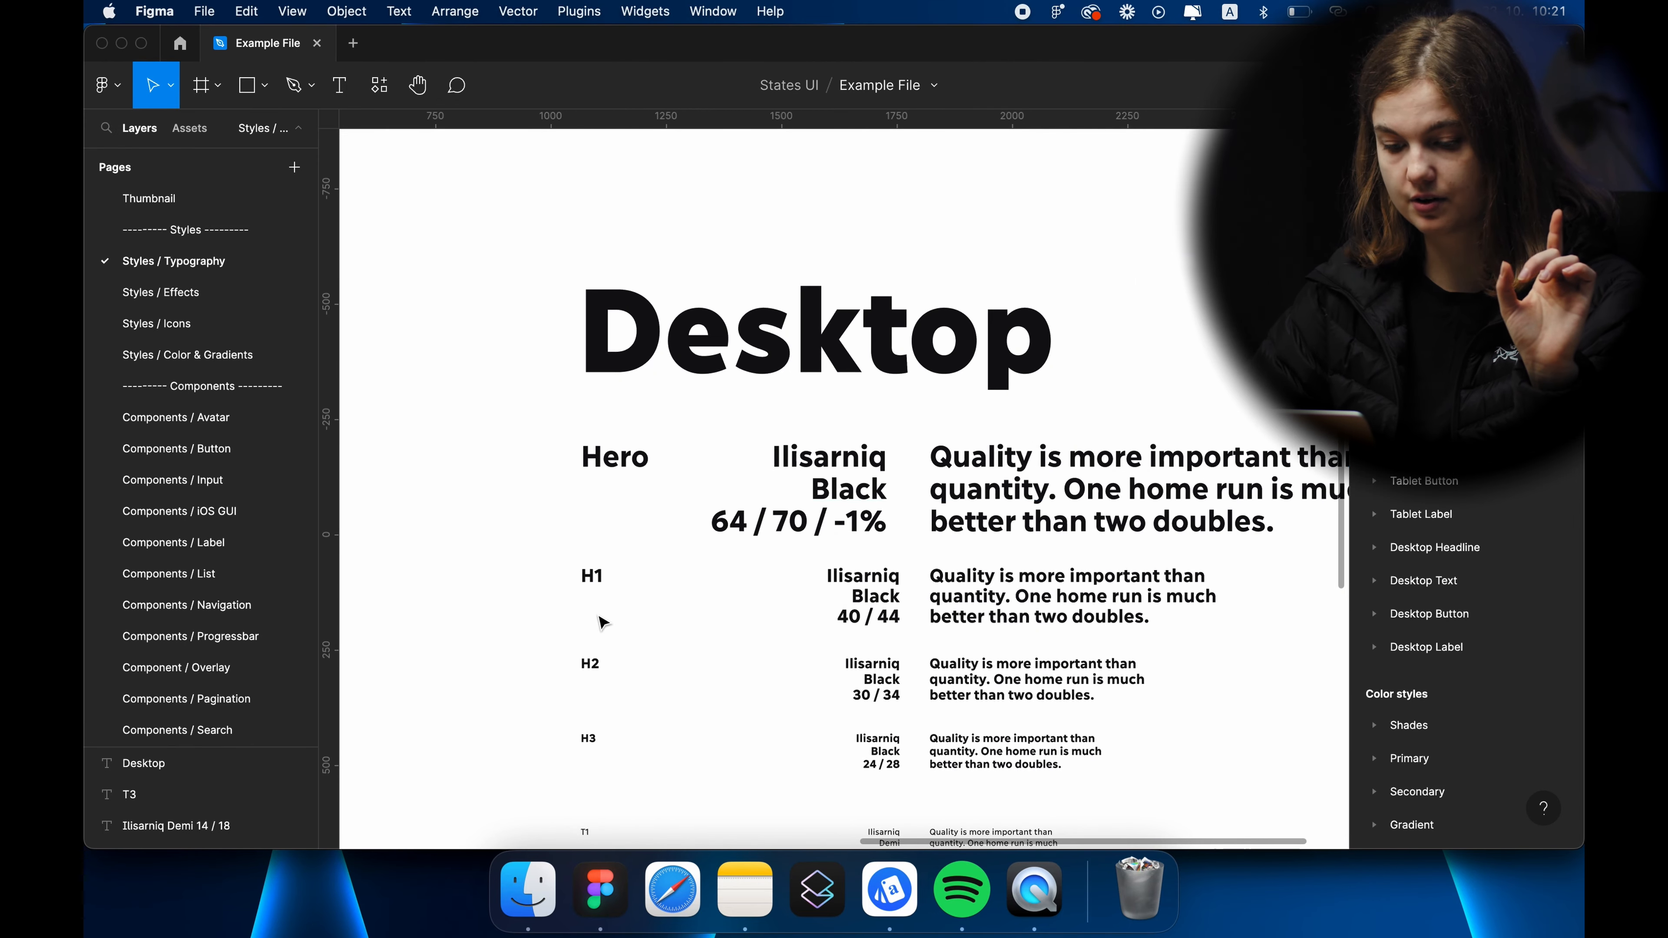
scroll("down", 3)
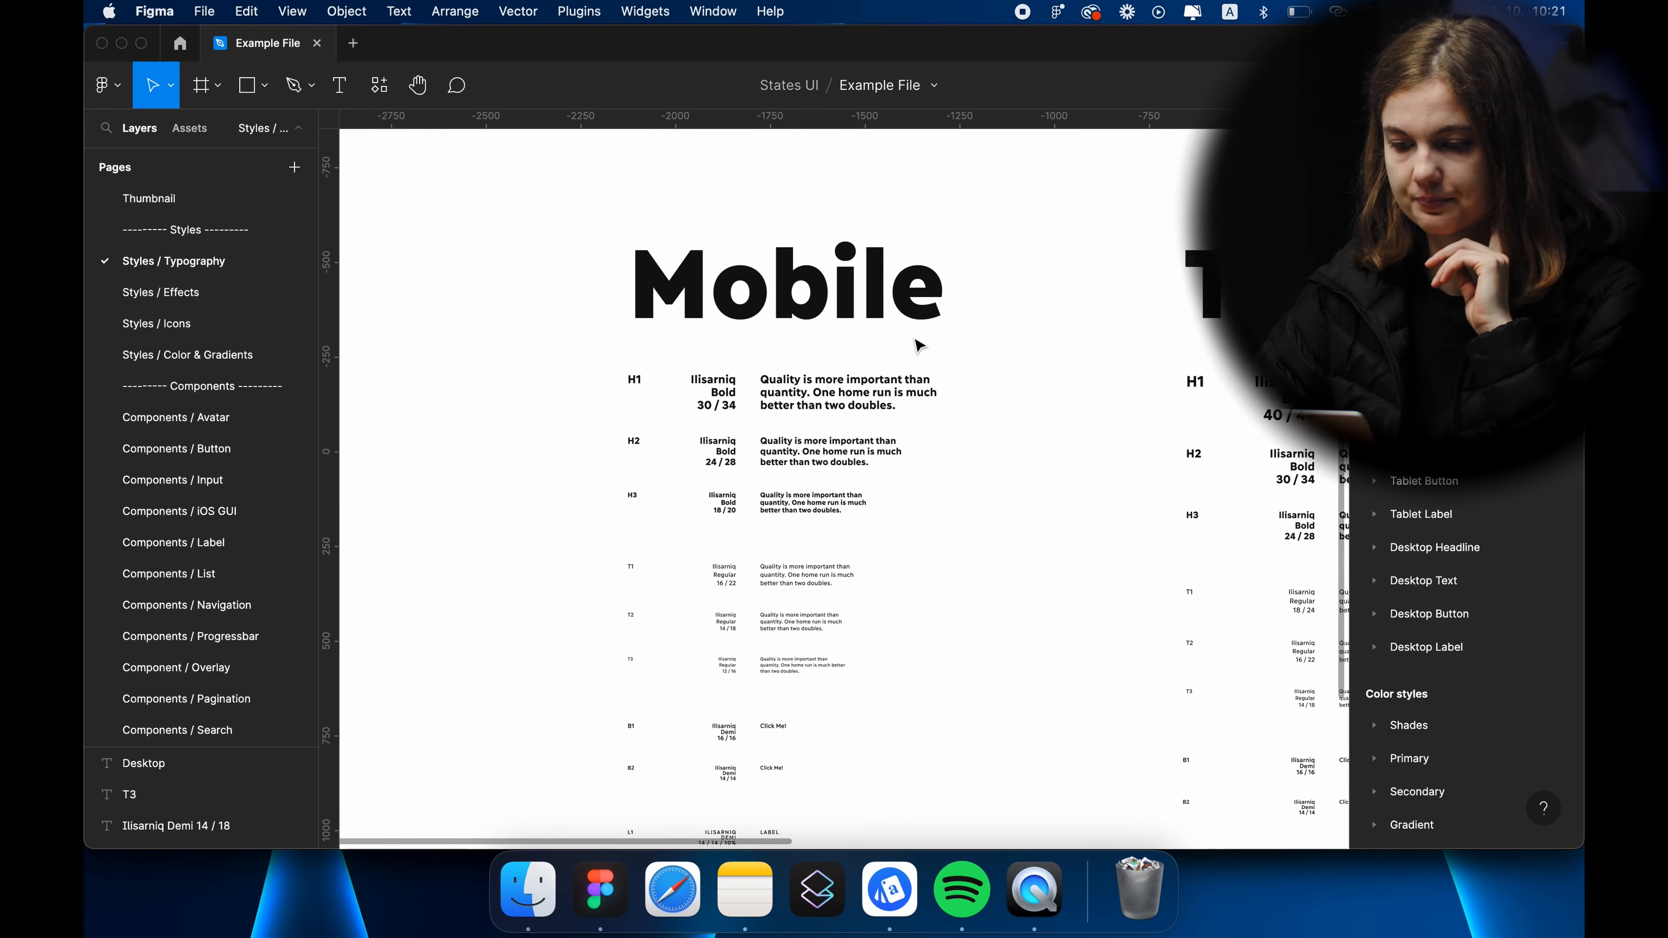
scroll("up", 3)
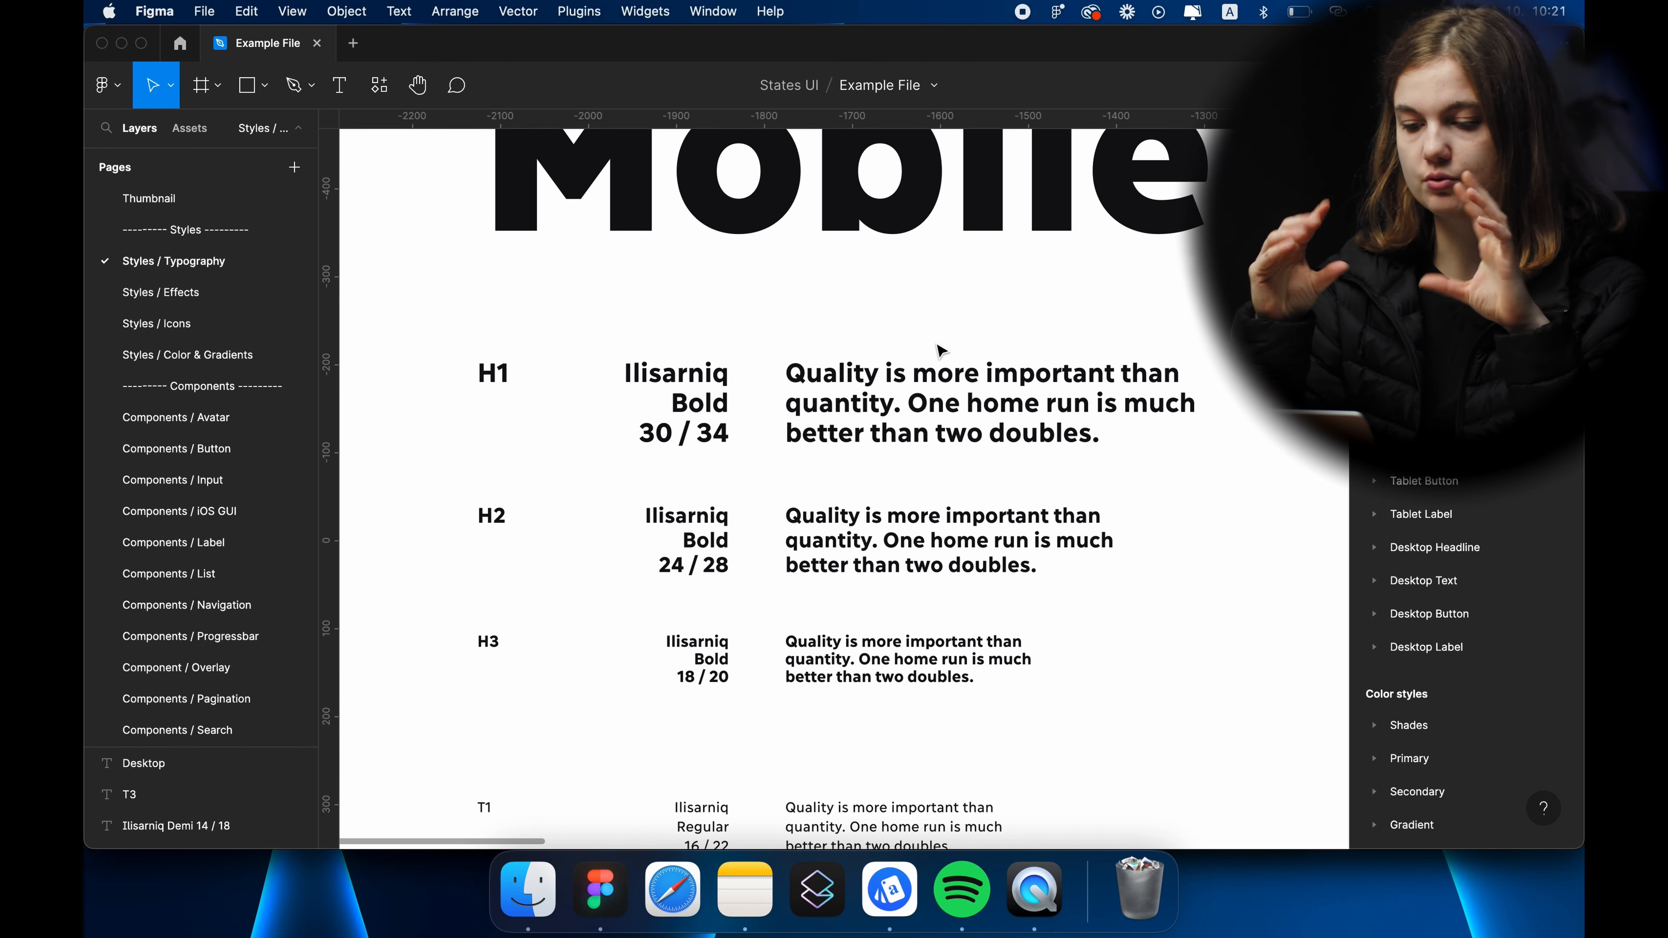
mouse_move(772, 442)
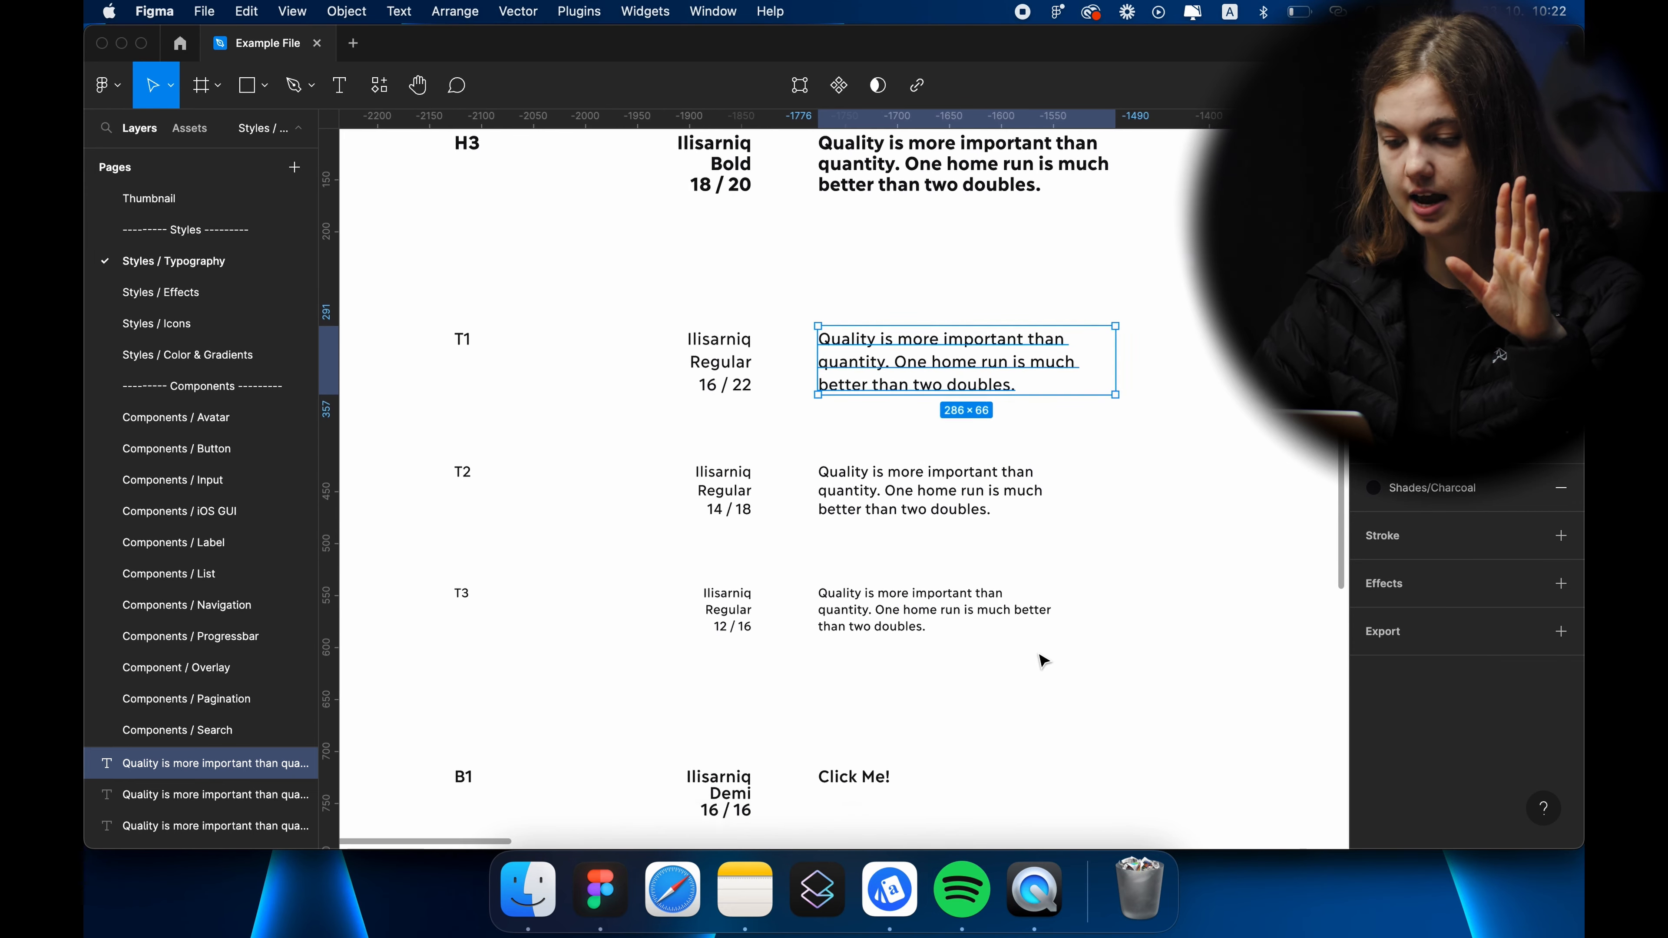
scroll("down", 3)
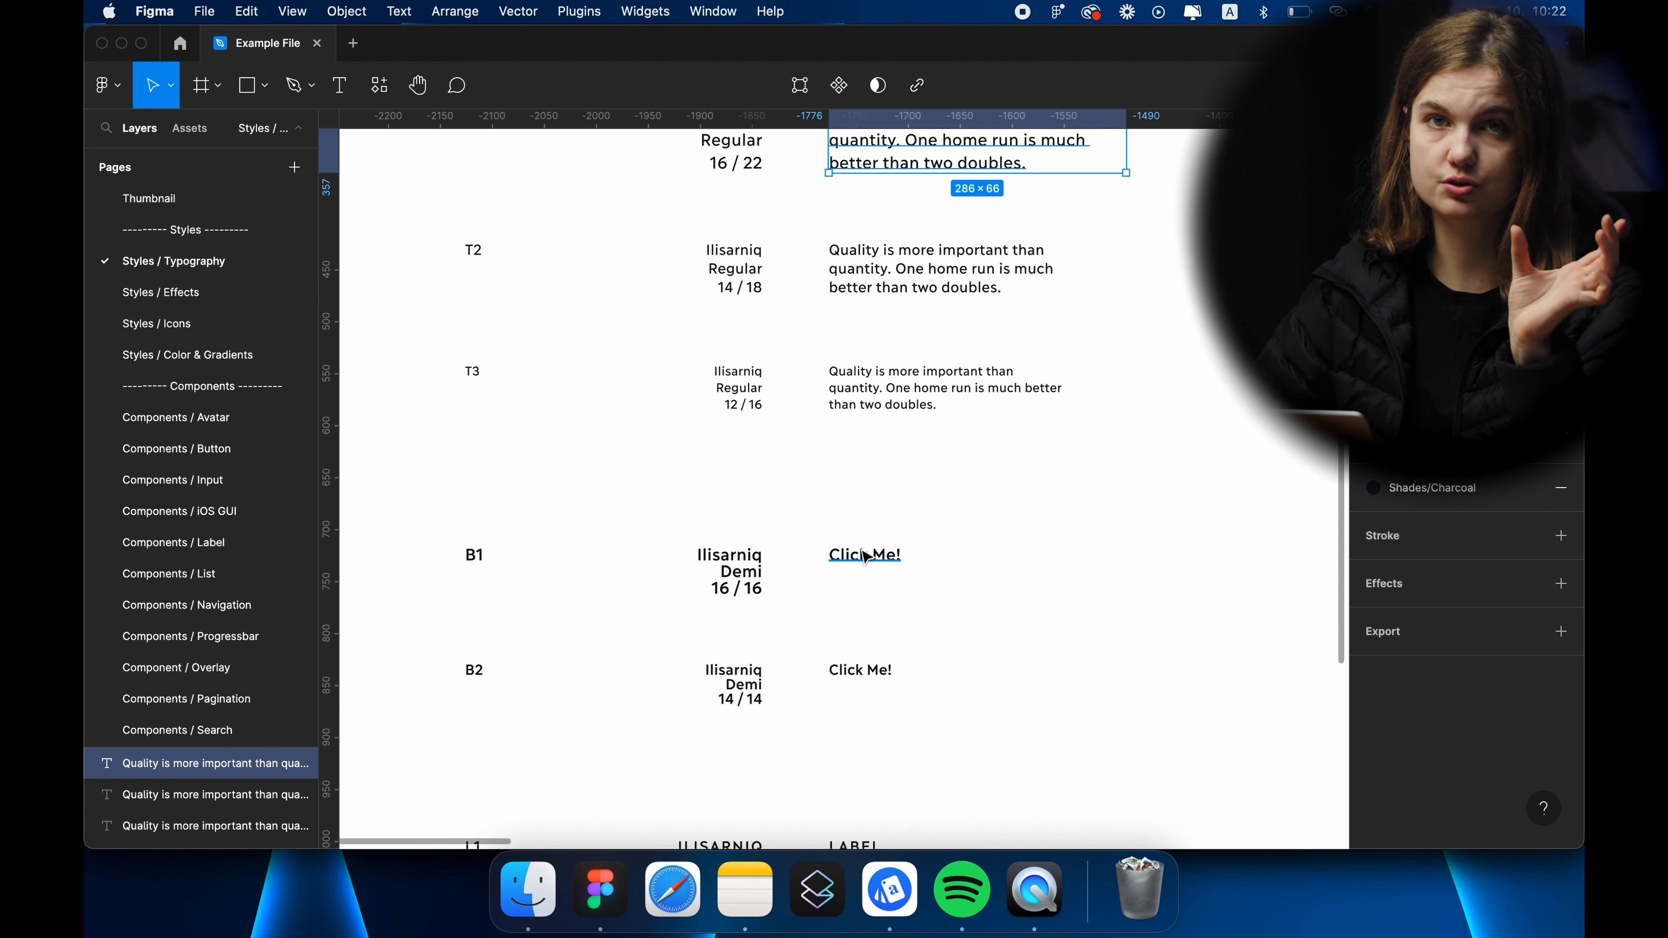
scroll("down", 3)
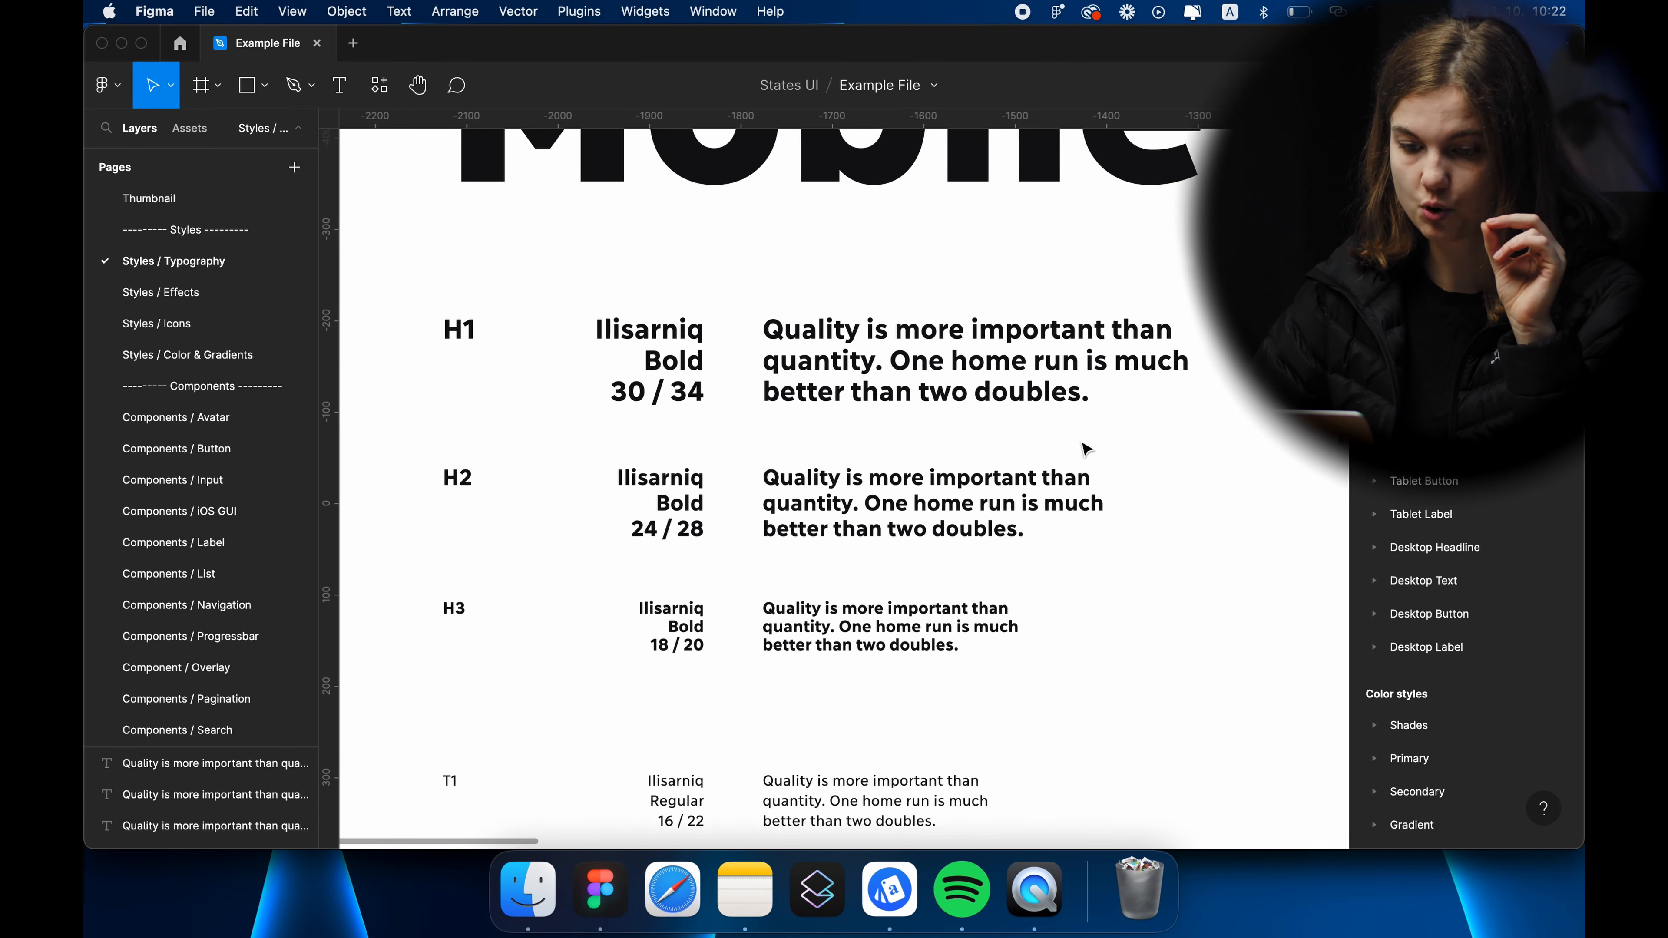
scroll("down", 3)
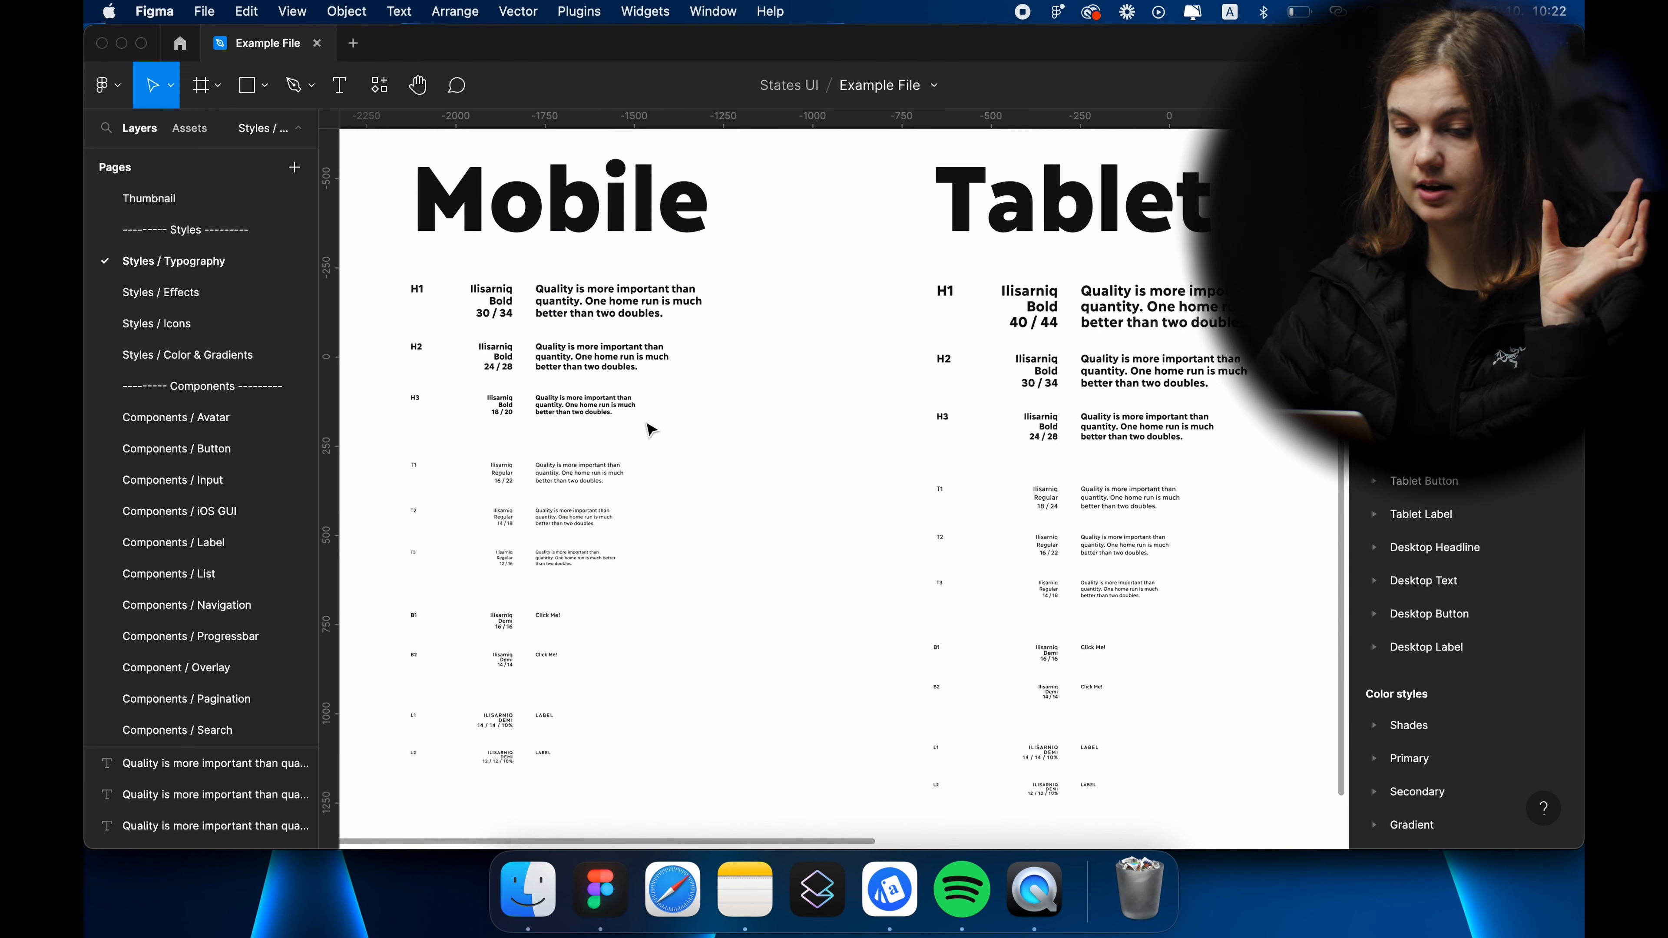
mouse_move(1063, 400)
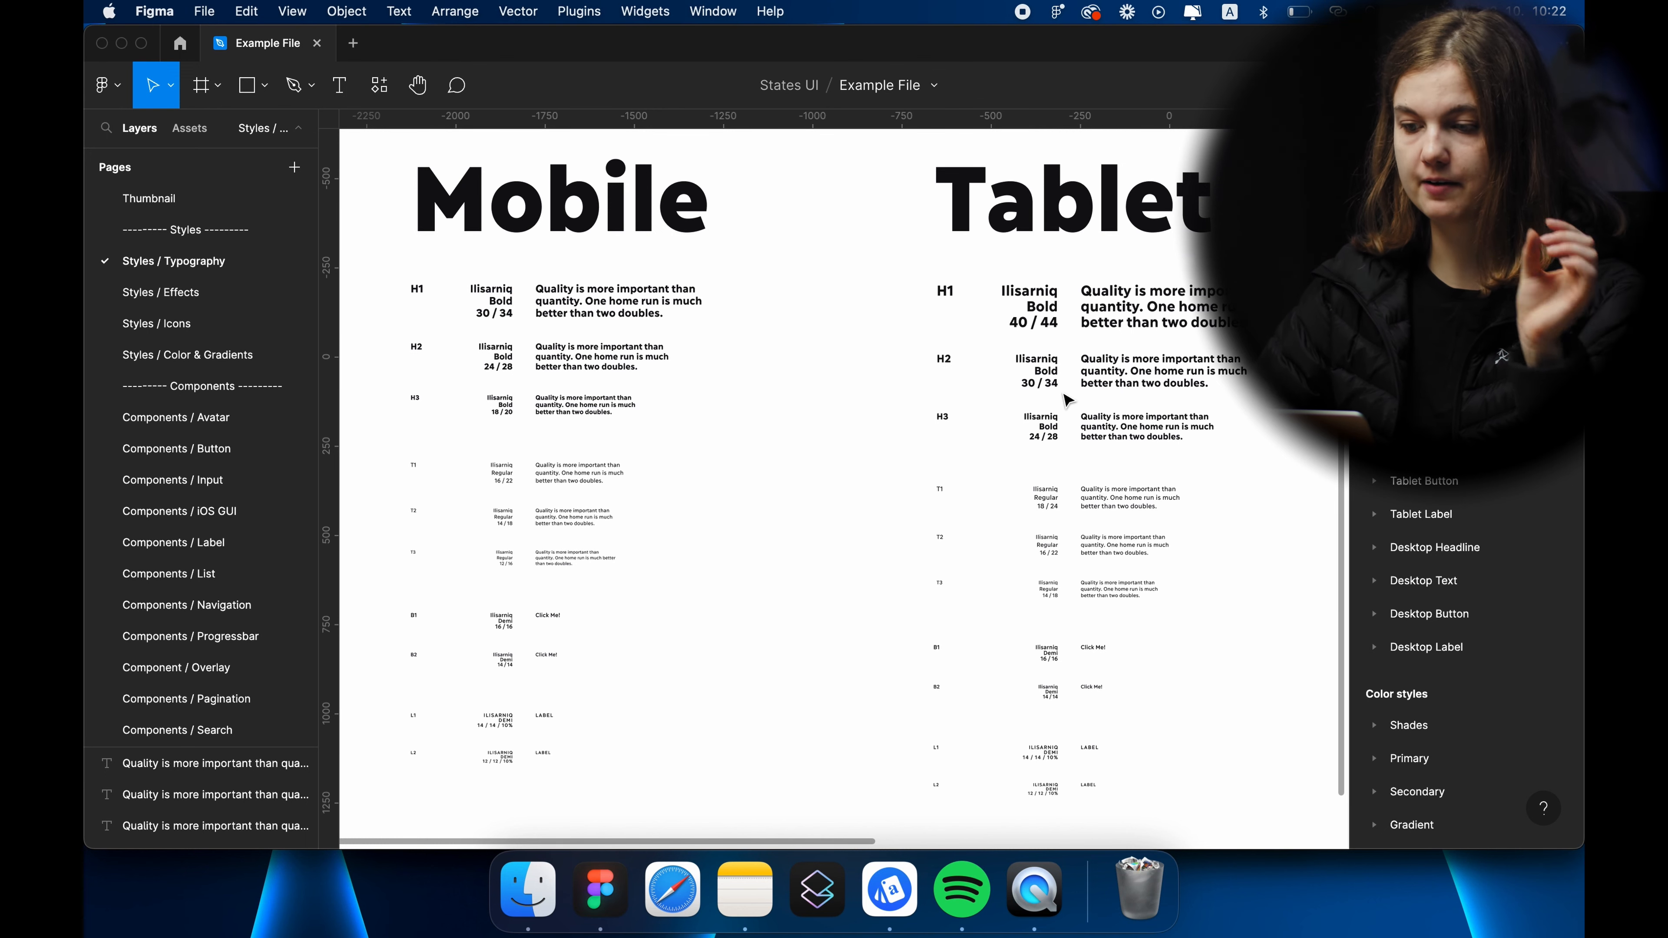
scroll("right", 3)
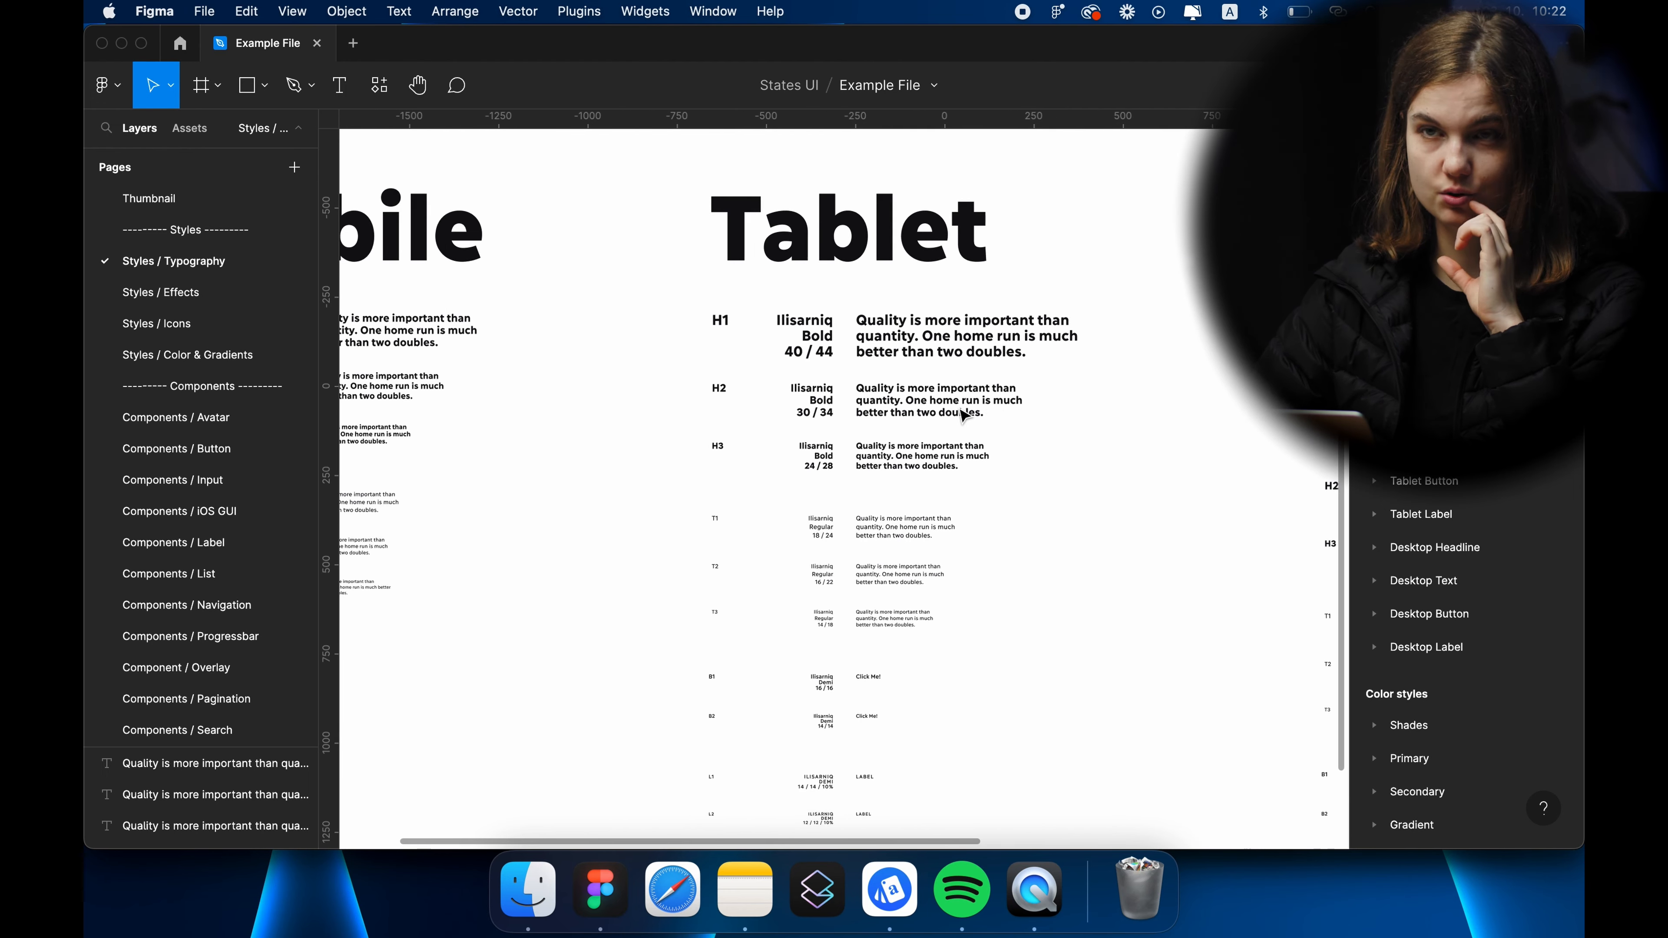
scroll("down", 3)
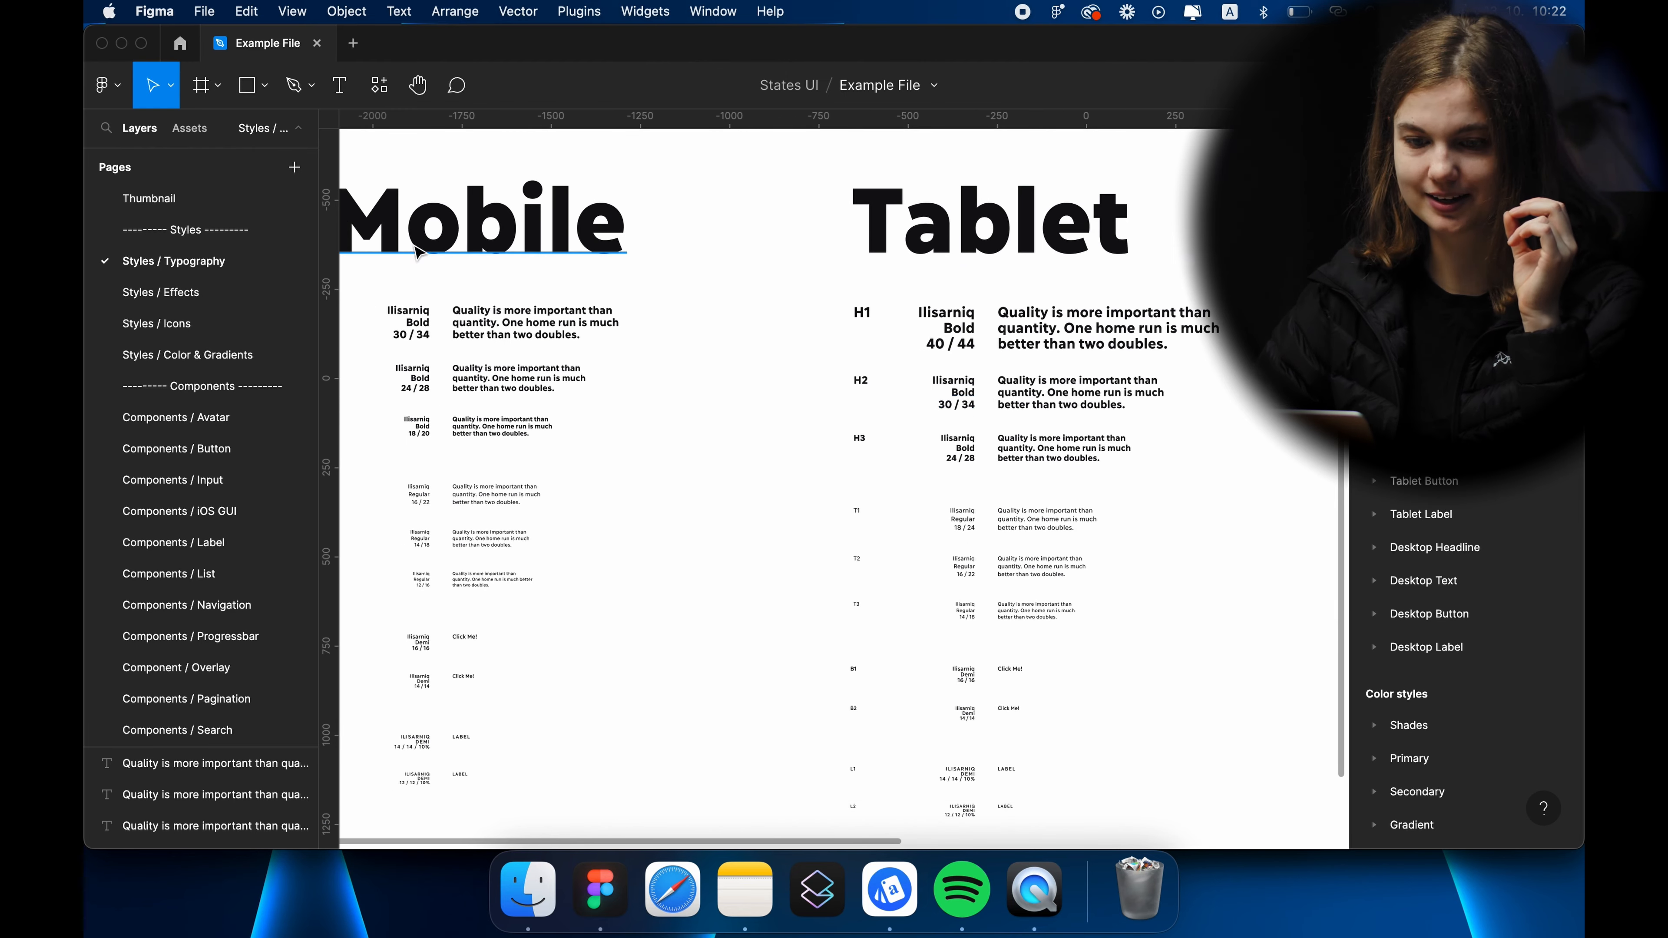
Switch to the Styles / Color & Gradients page and zoom in on the Shades and Primary swatches.
left_click(188, 355)
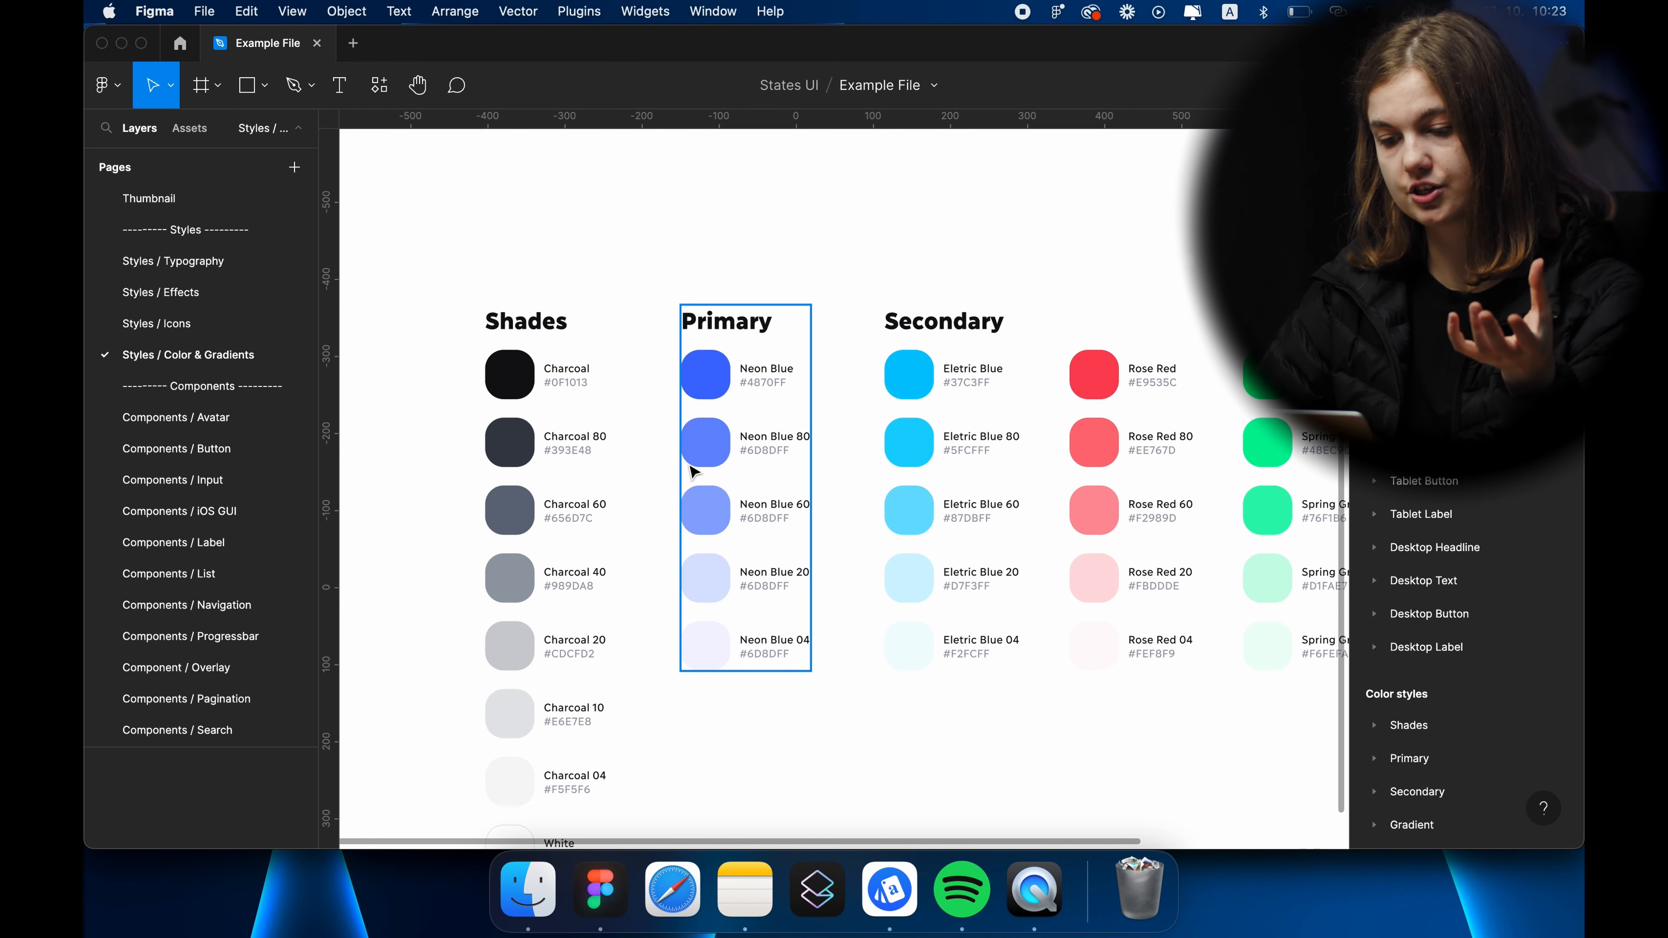
left_click(749, 681)
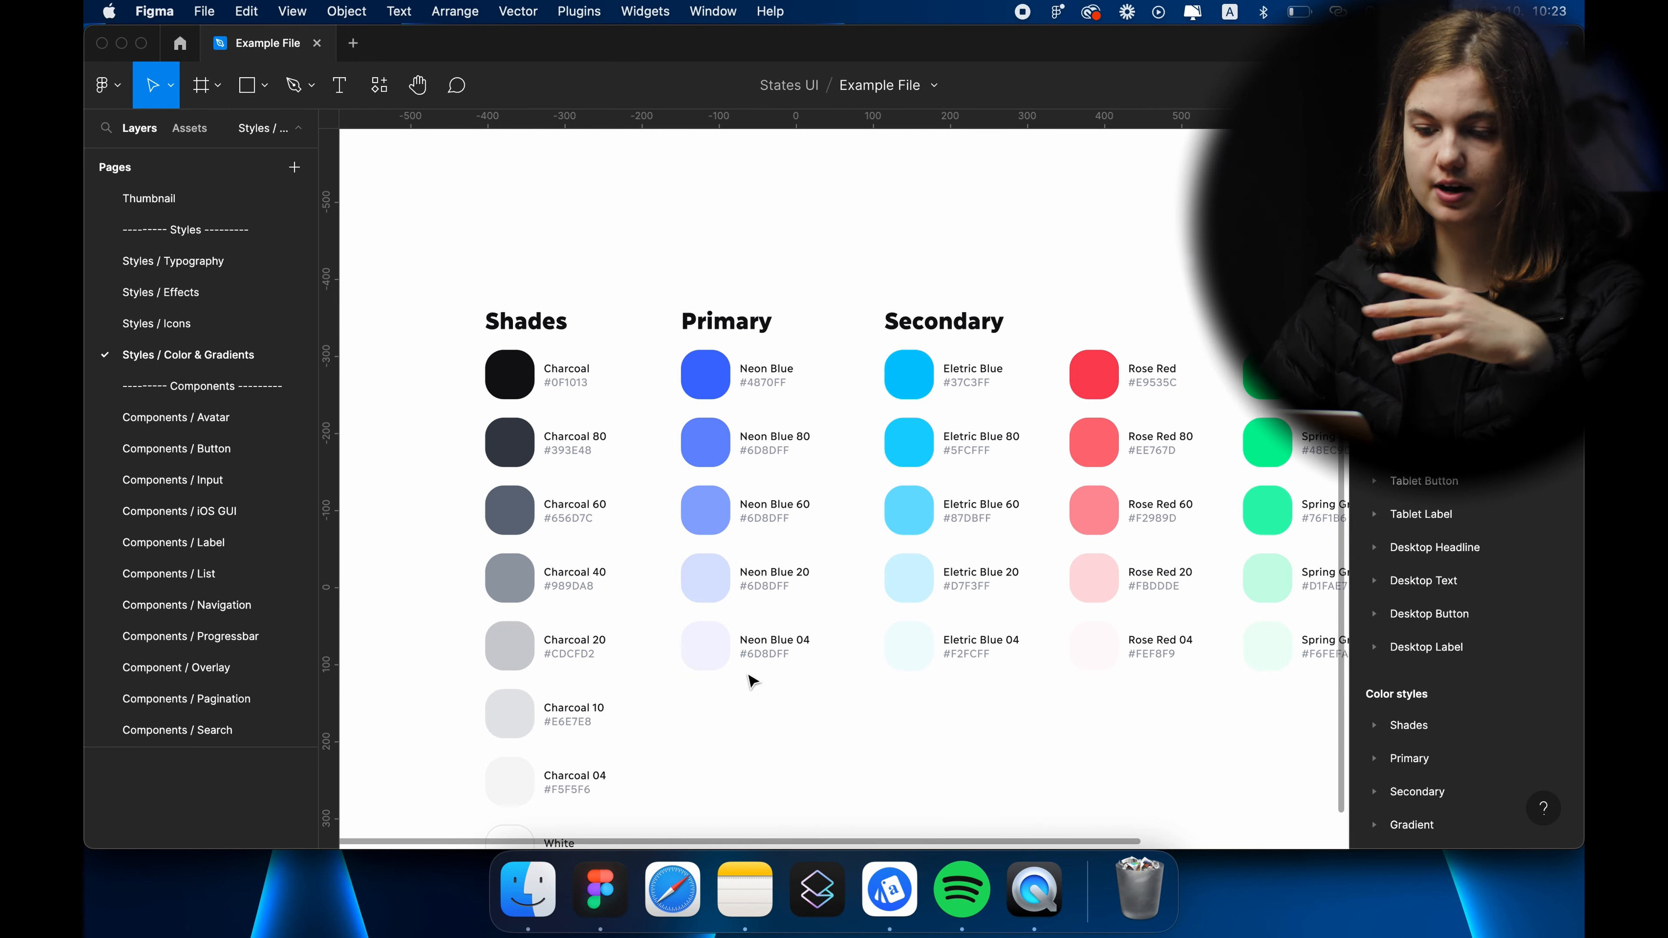
mouse_move(840, 404)
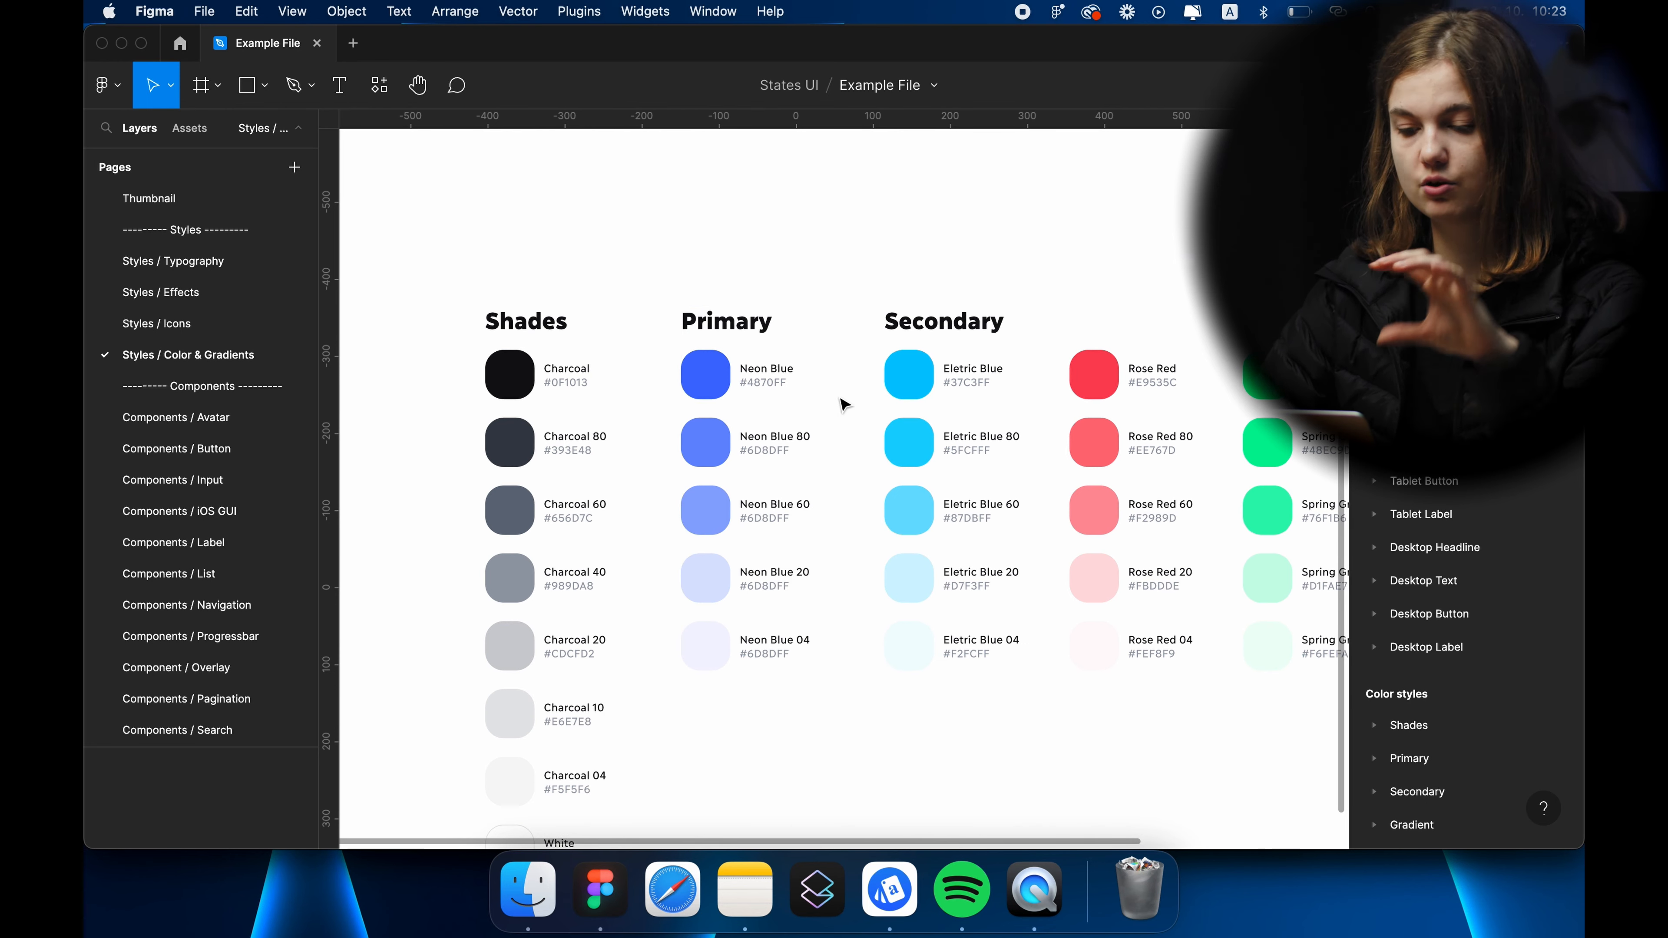
left_click(726, 444)
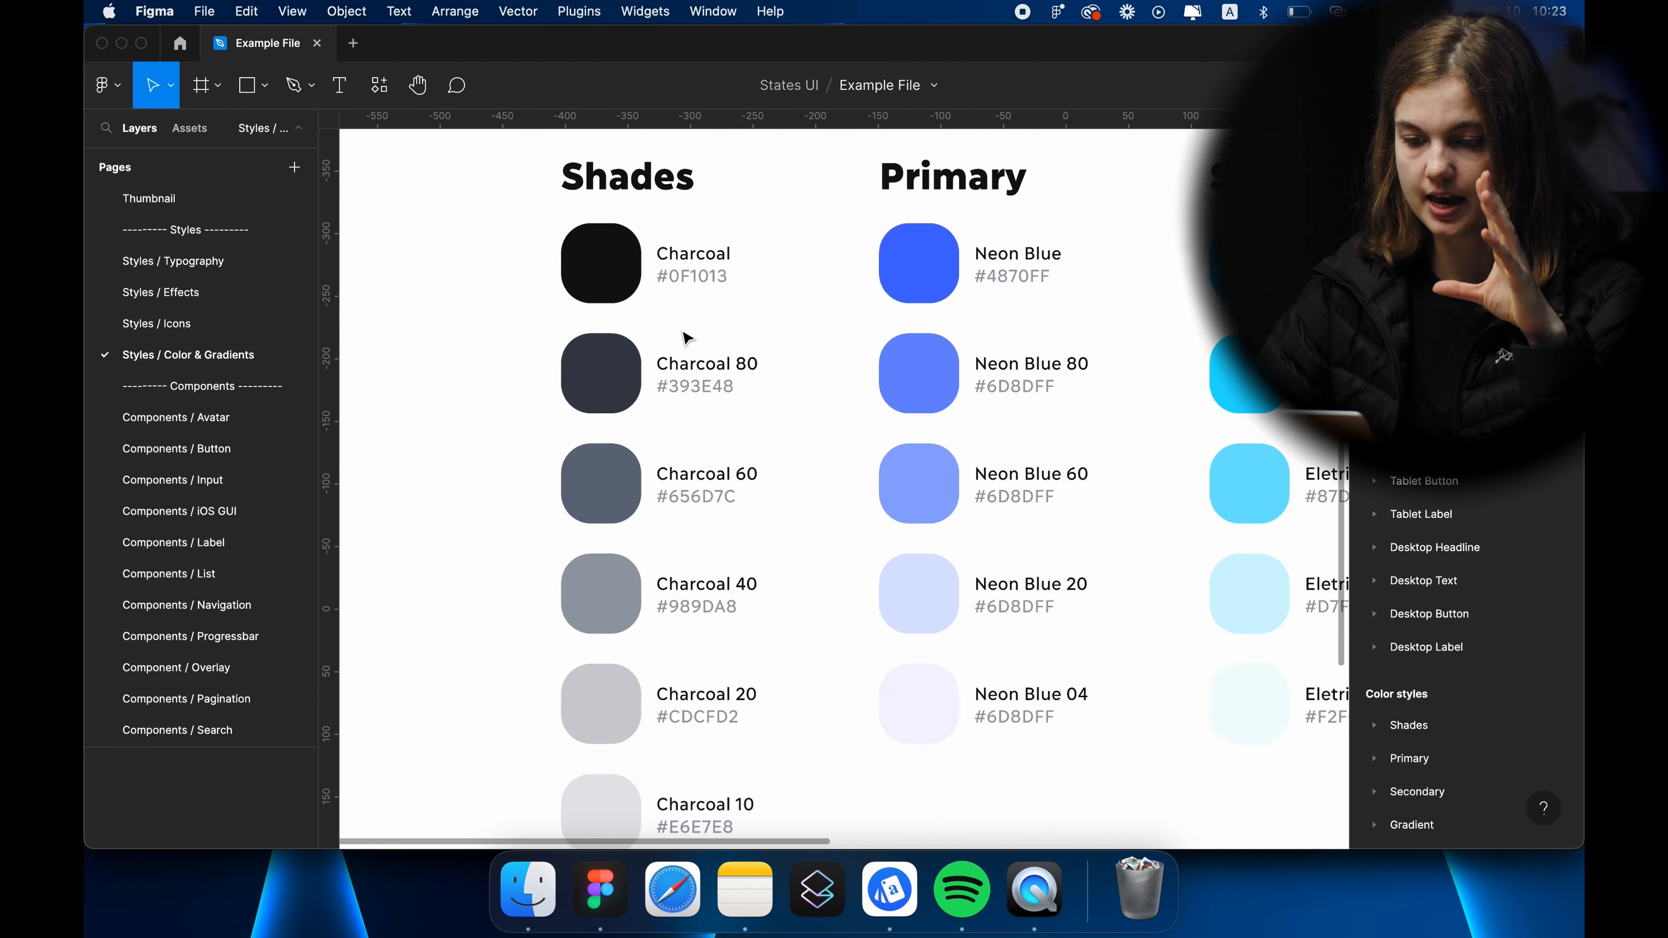
Select the Charcoal 80 swatch and open its colour style in the picker, showing hex 393E48.
left_click(602, 263)
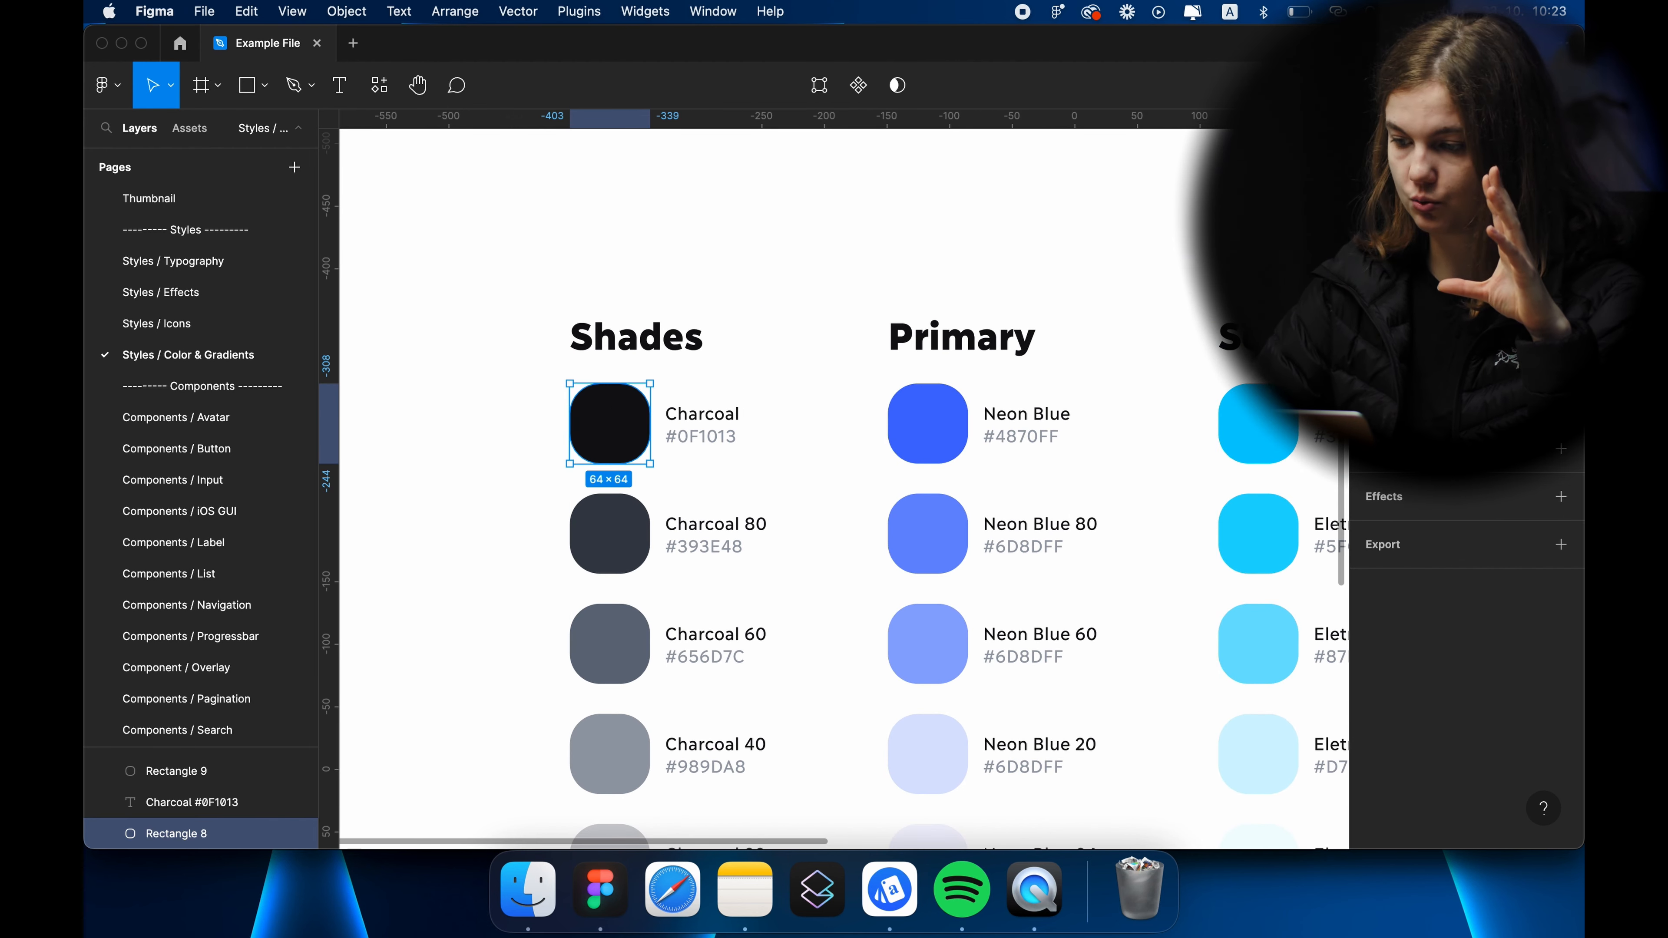
left_click(609, 534)
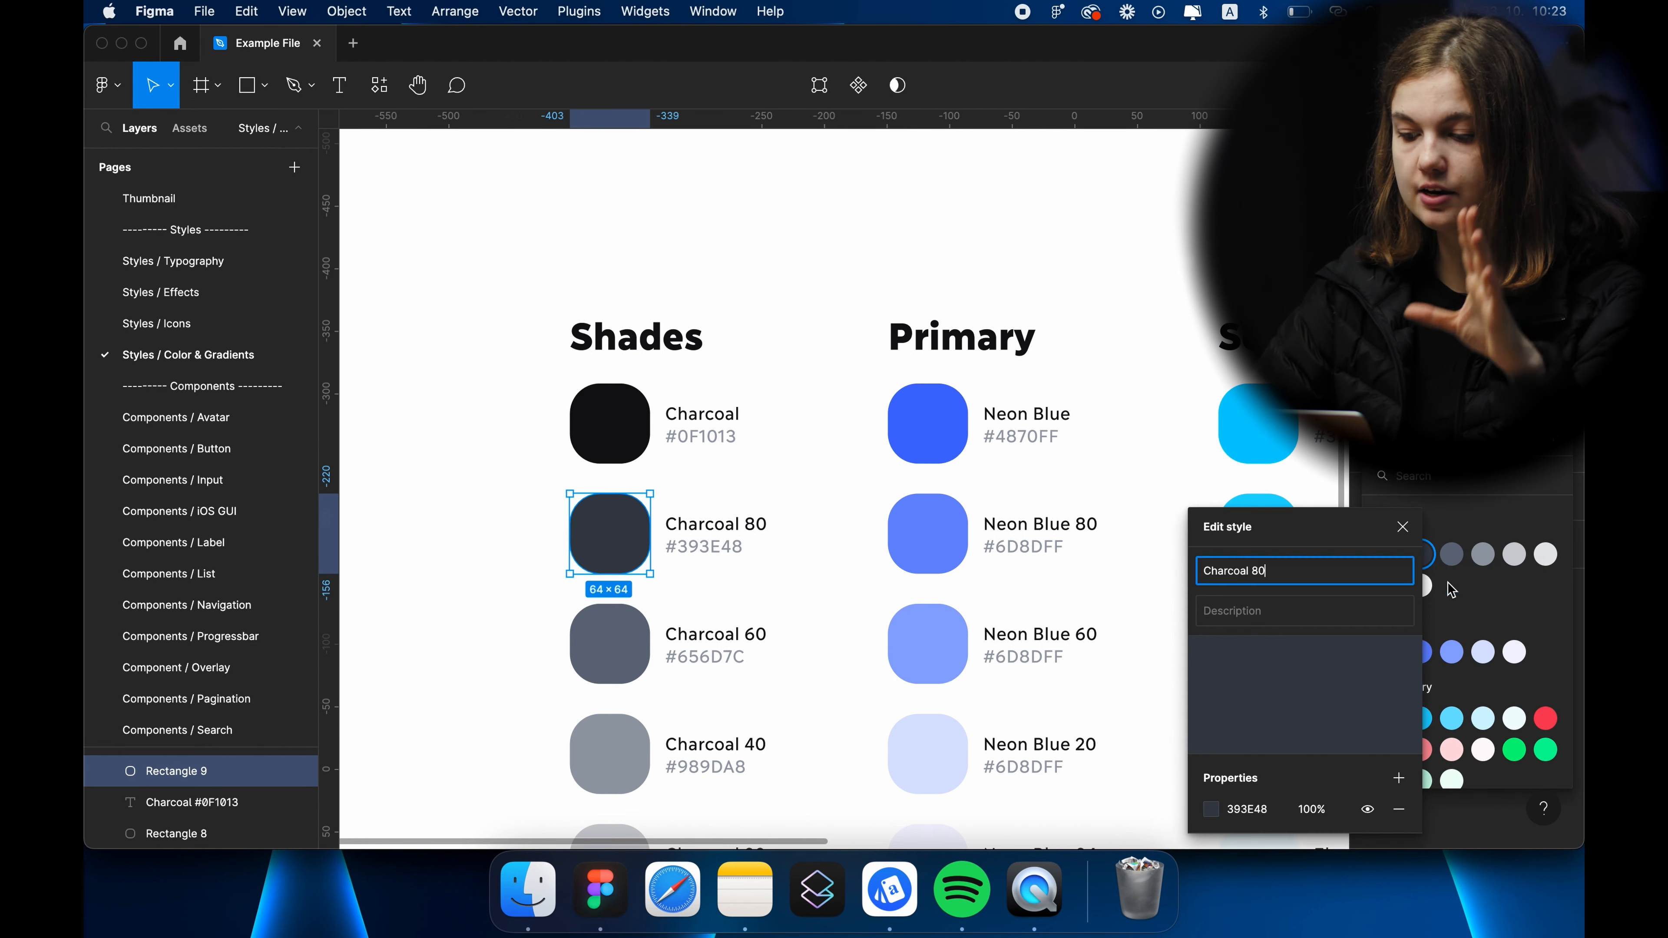
left_click(1209, 810)
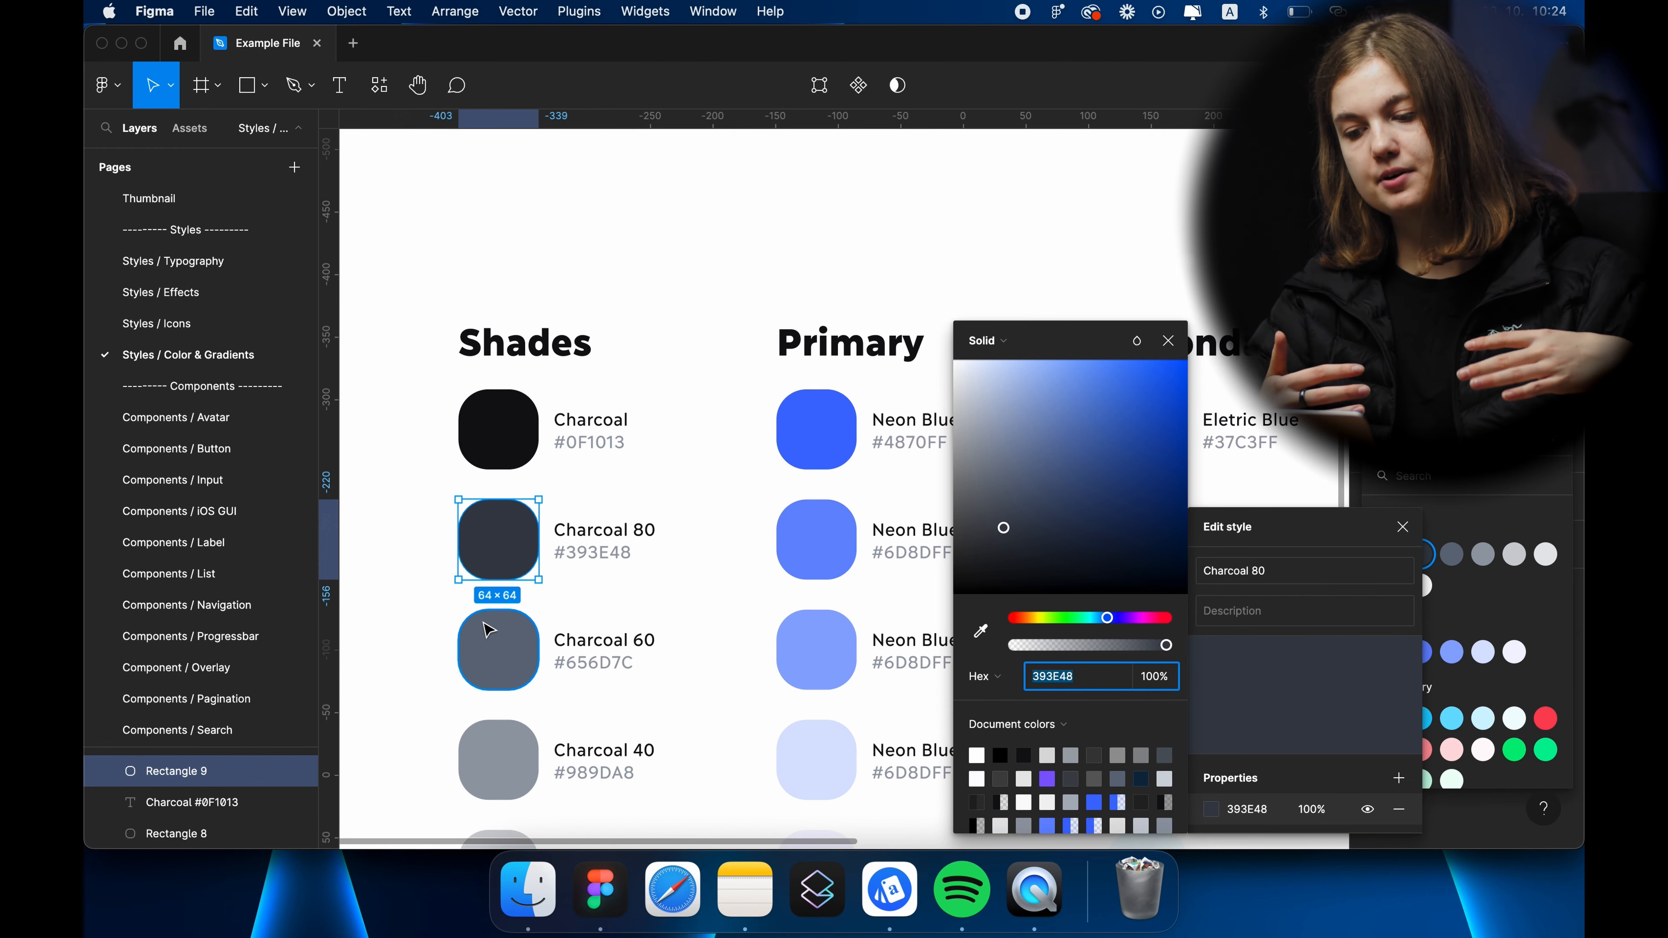
left_click(816, 430)
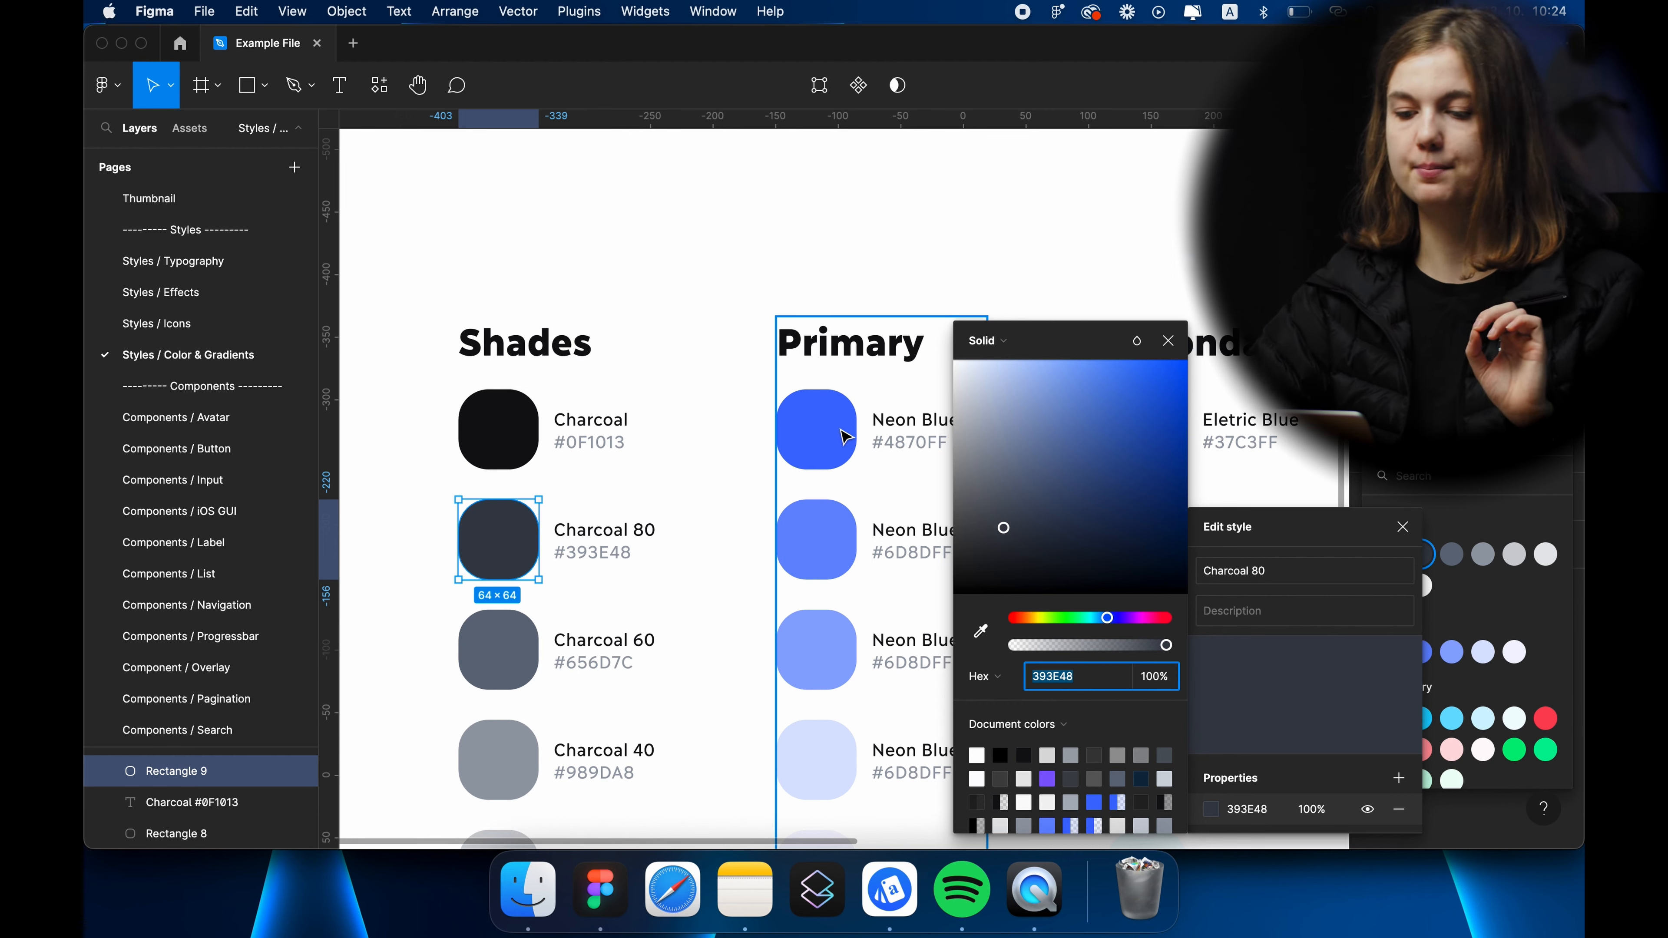
mouse_move(806, 471)
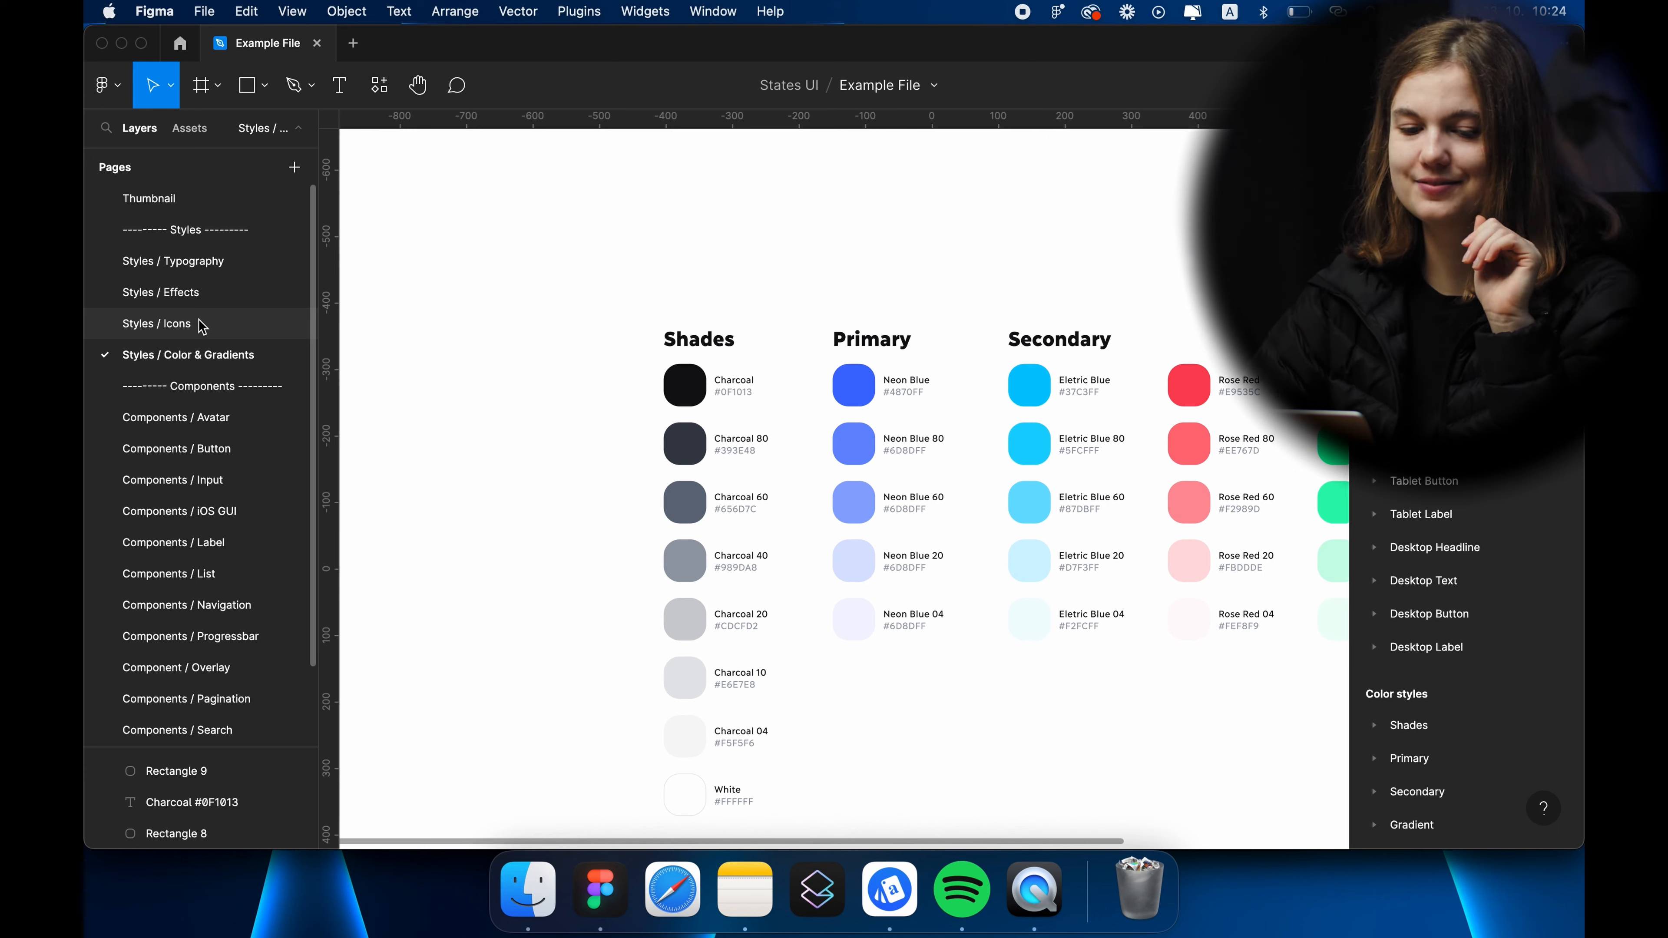
Go to the Styles / Icons page and move down to the 24px icon grid.
left_click(157, 323)
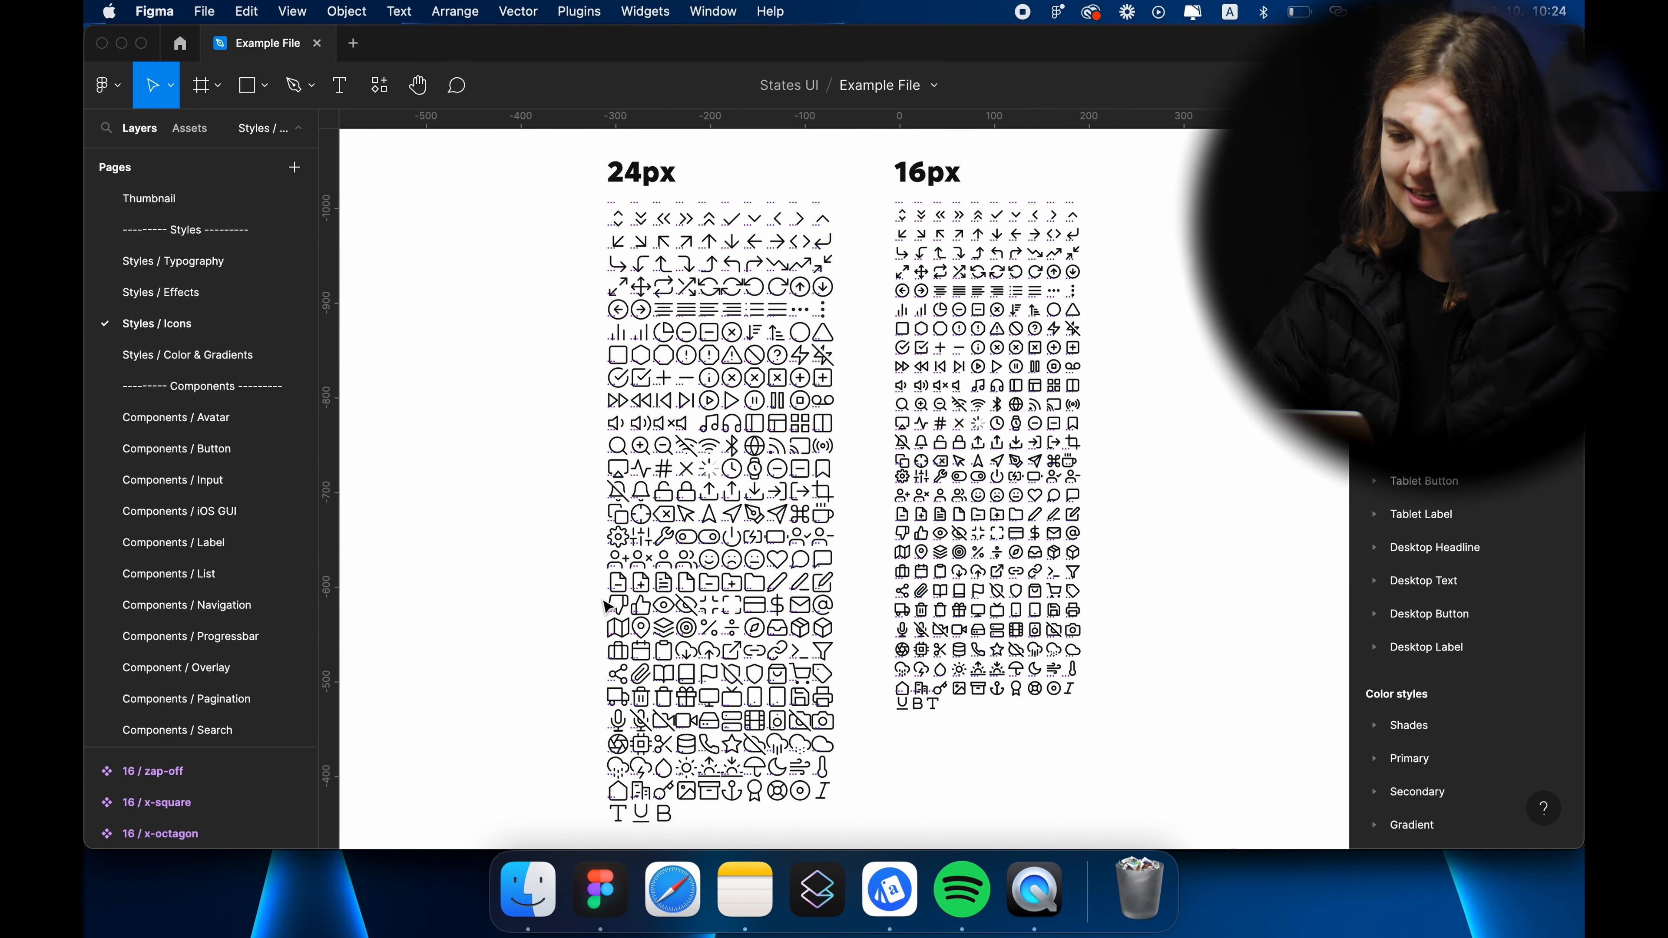
scroll("down", 3)
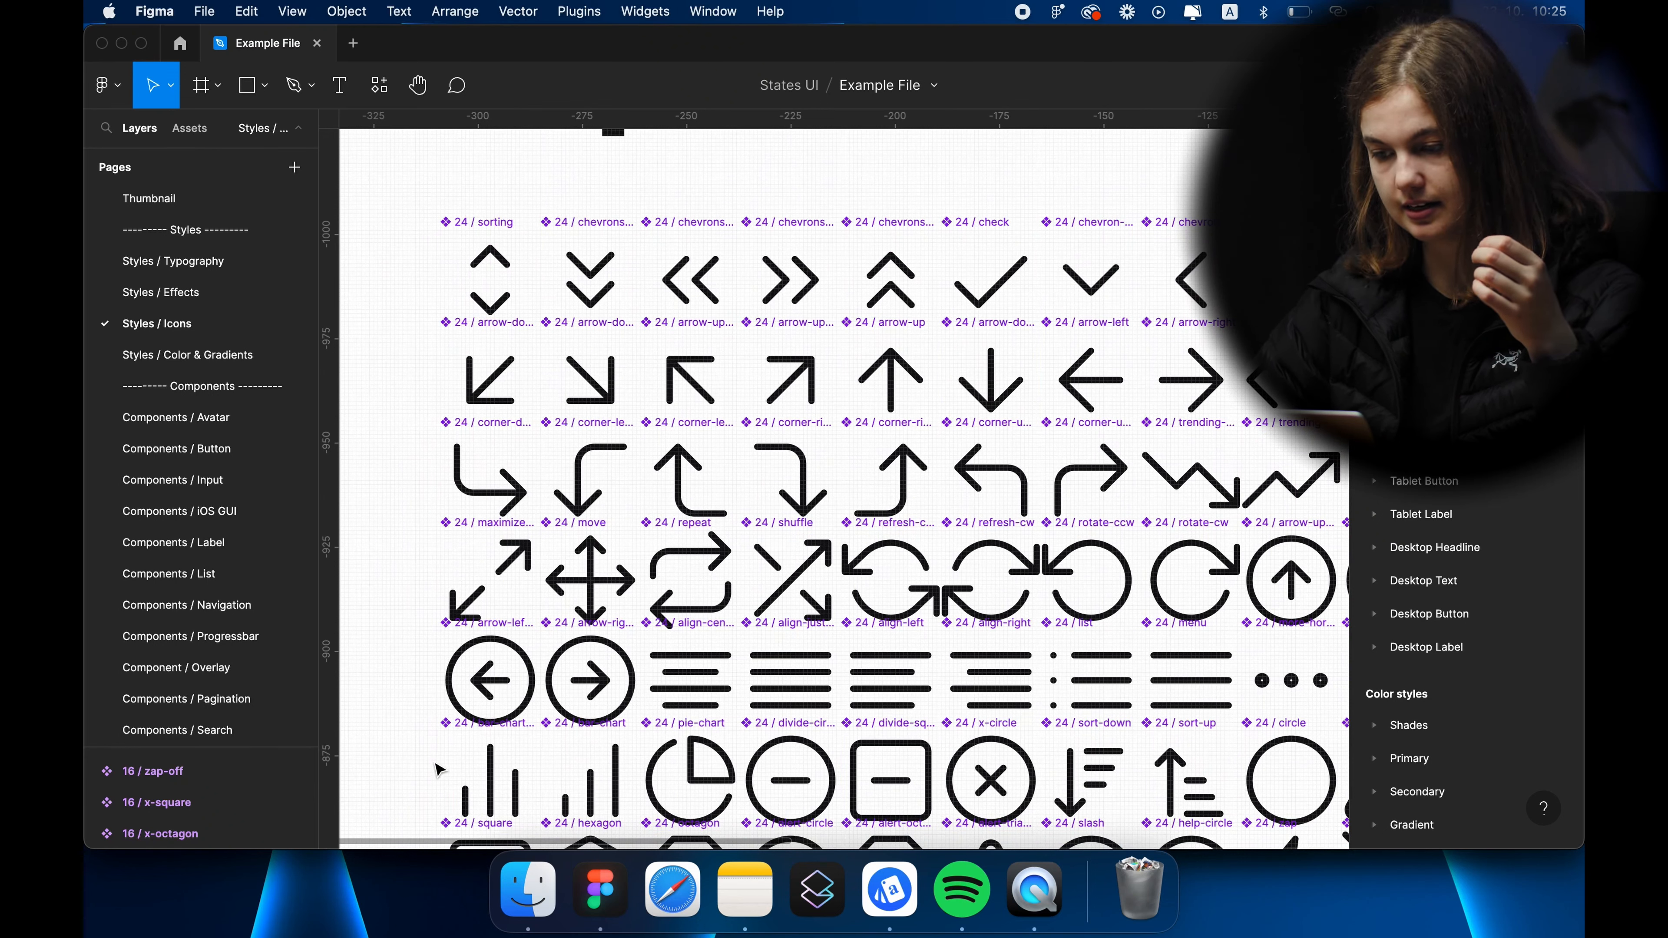
mouse_move(599, 887)
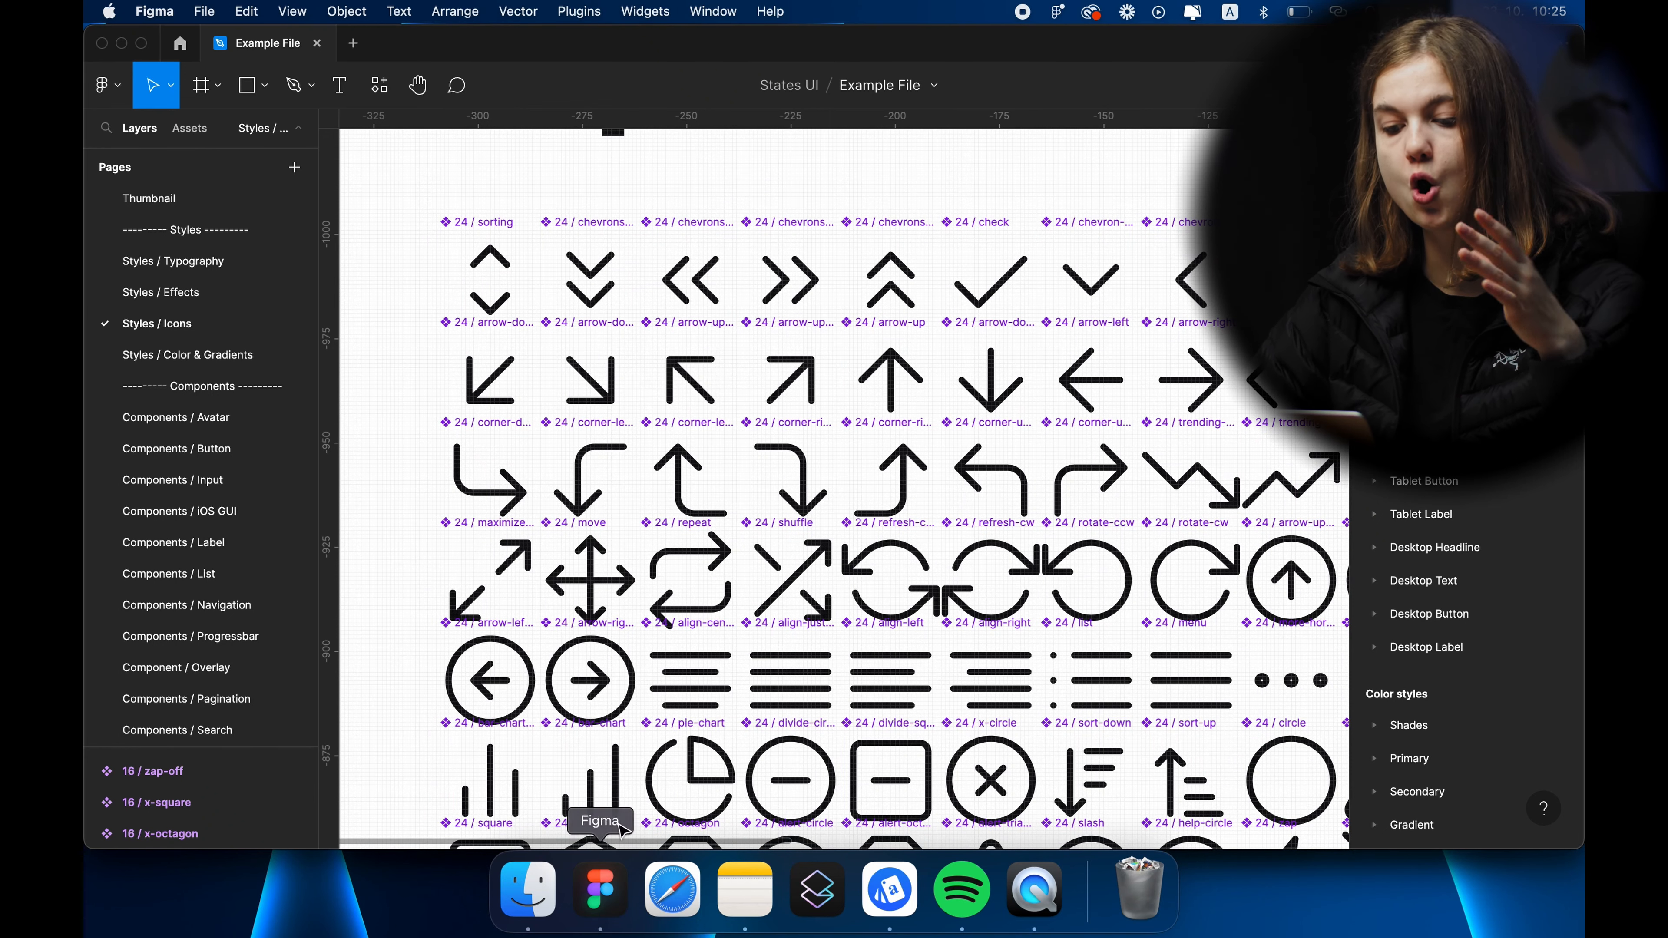
left_click(689, 782)
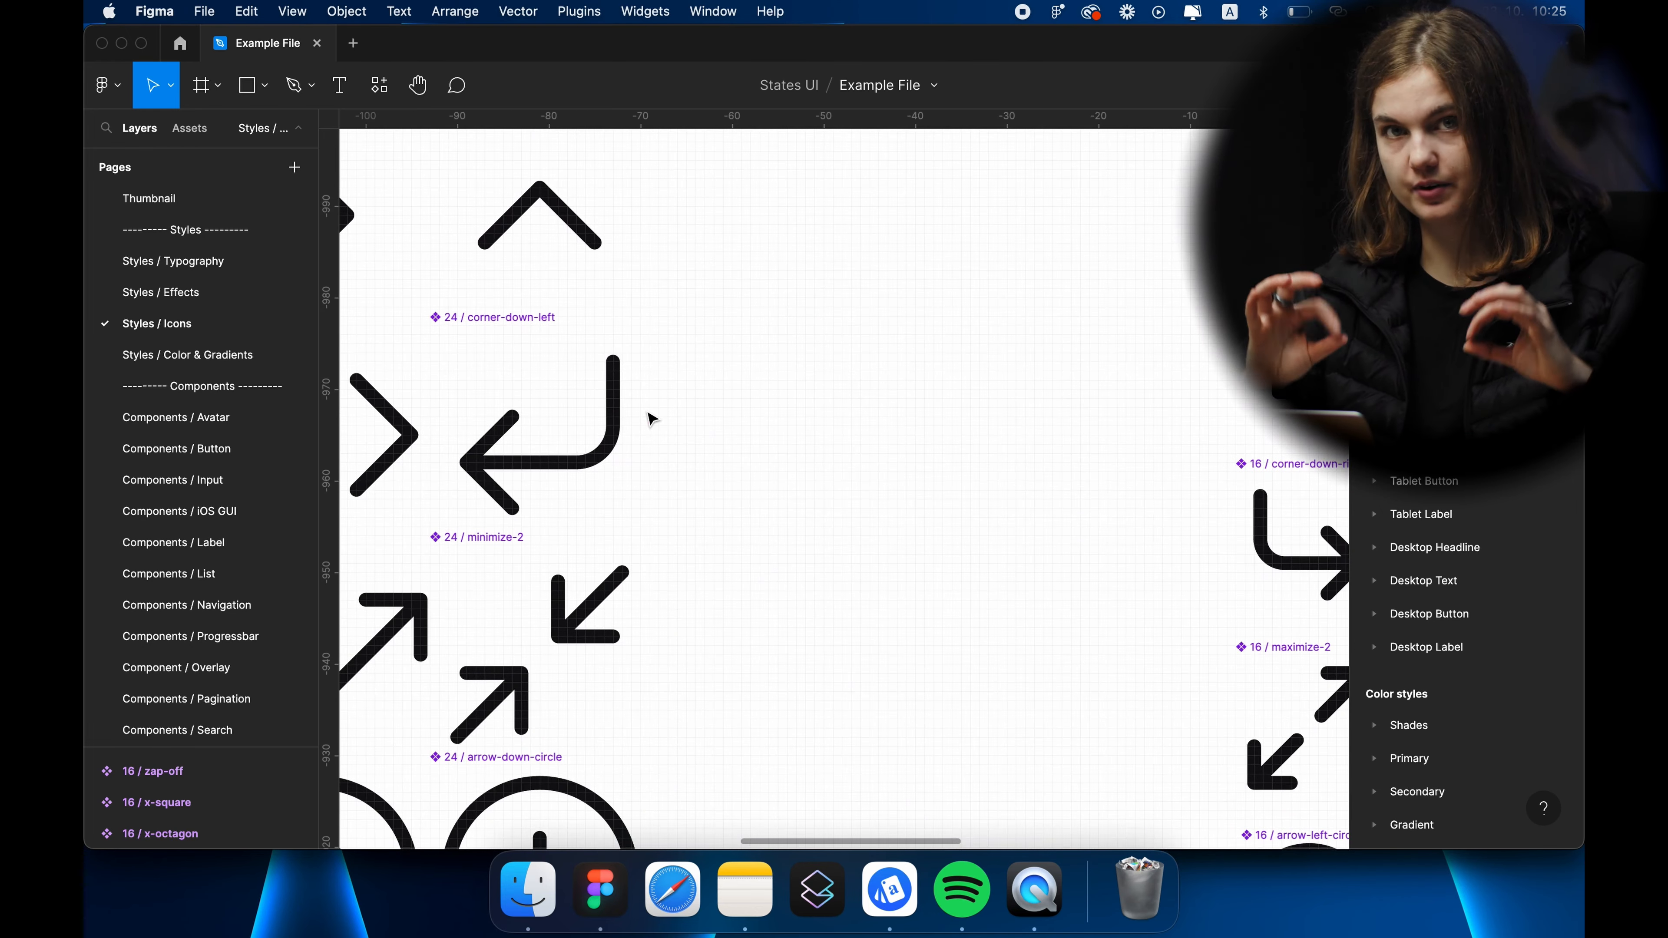
left_click(540, 431)
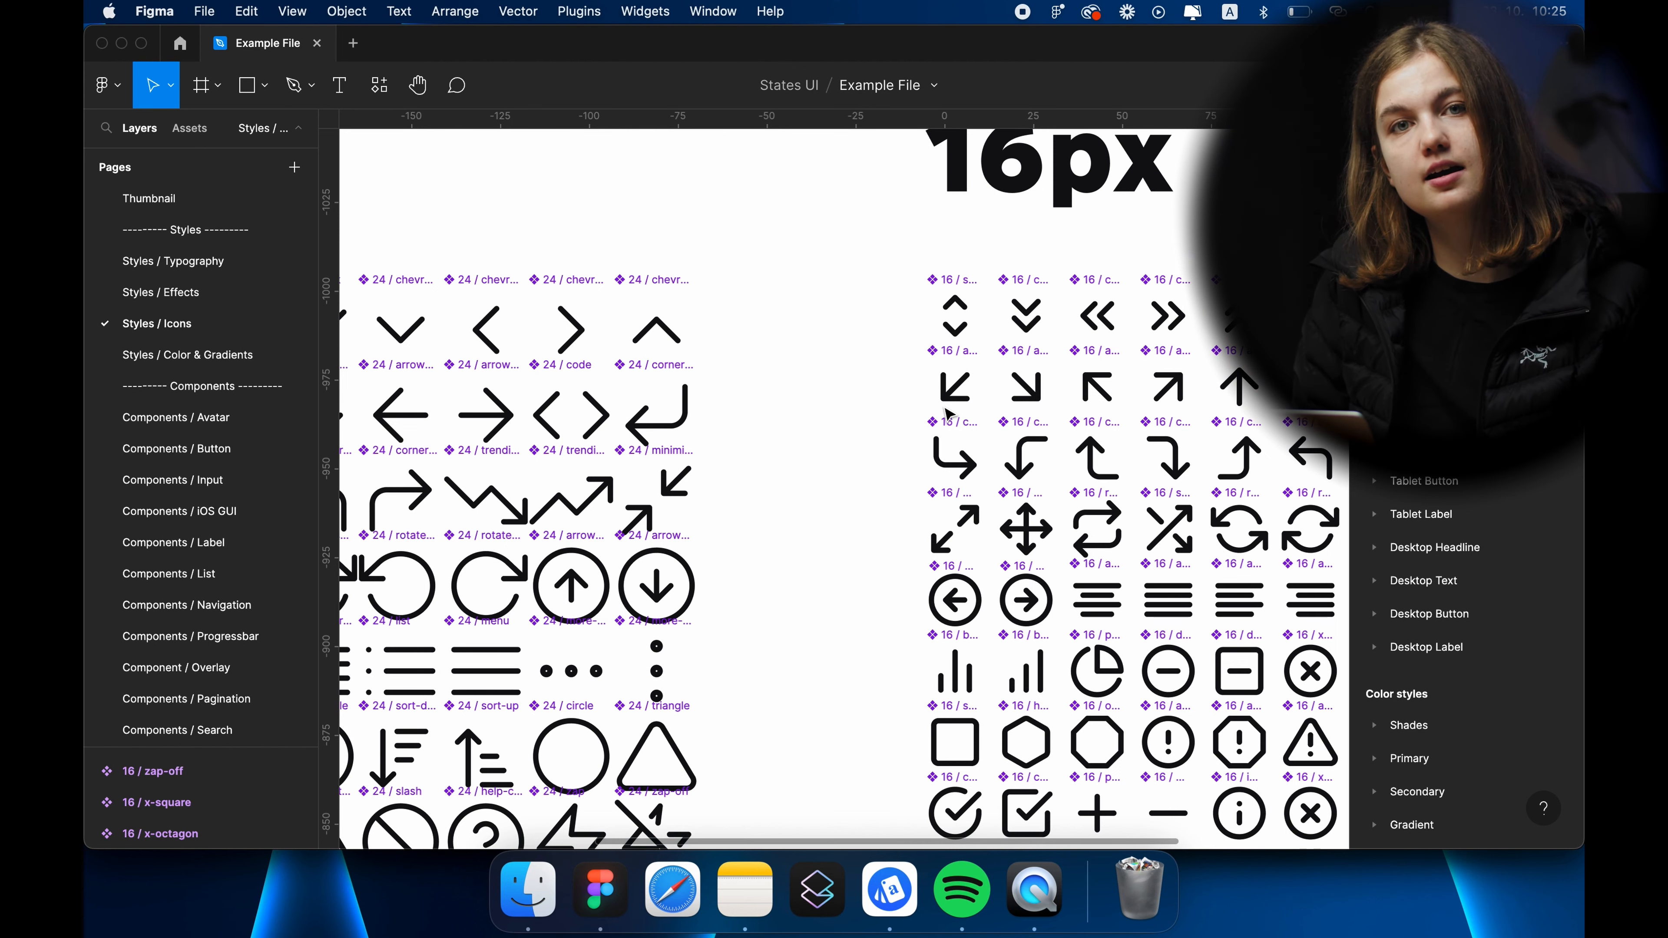
left_click(954, 387)
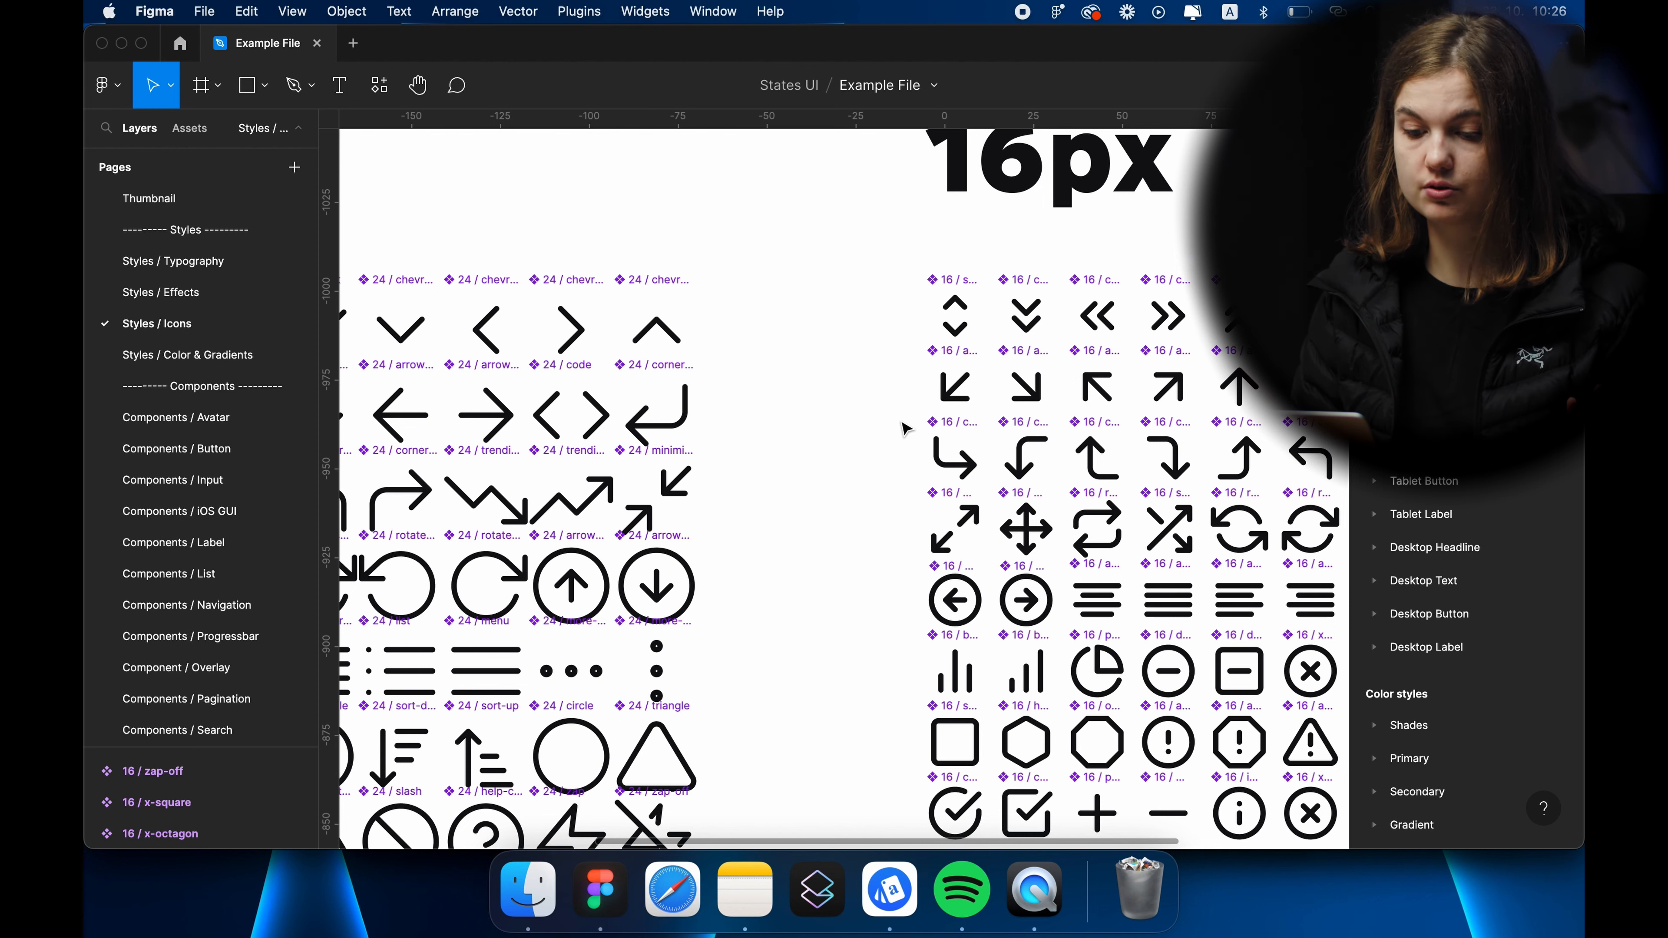
mouse_move(702, 454)
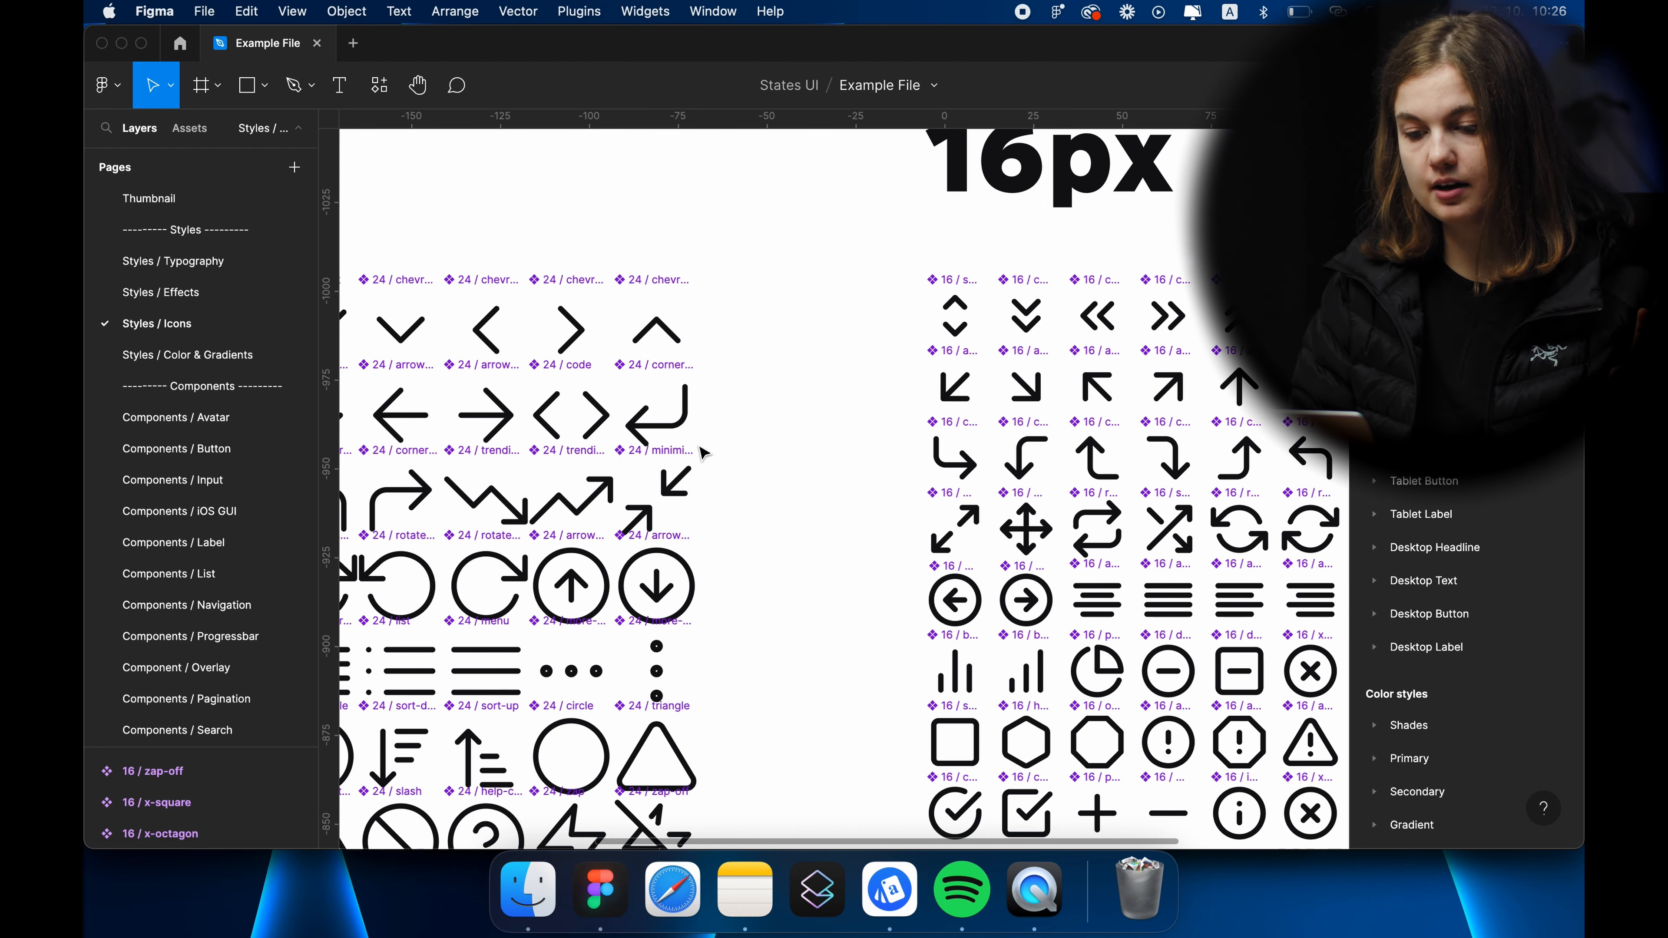
left_click(657, 413)
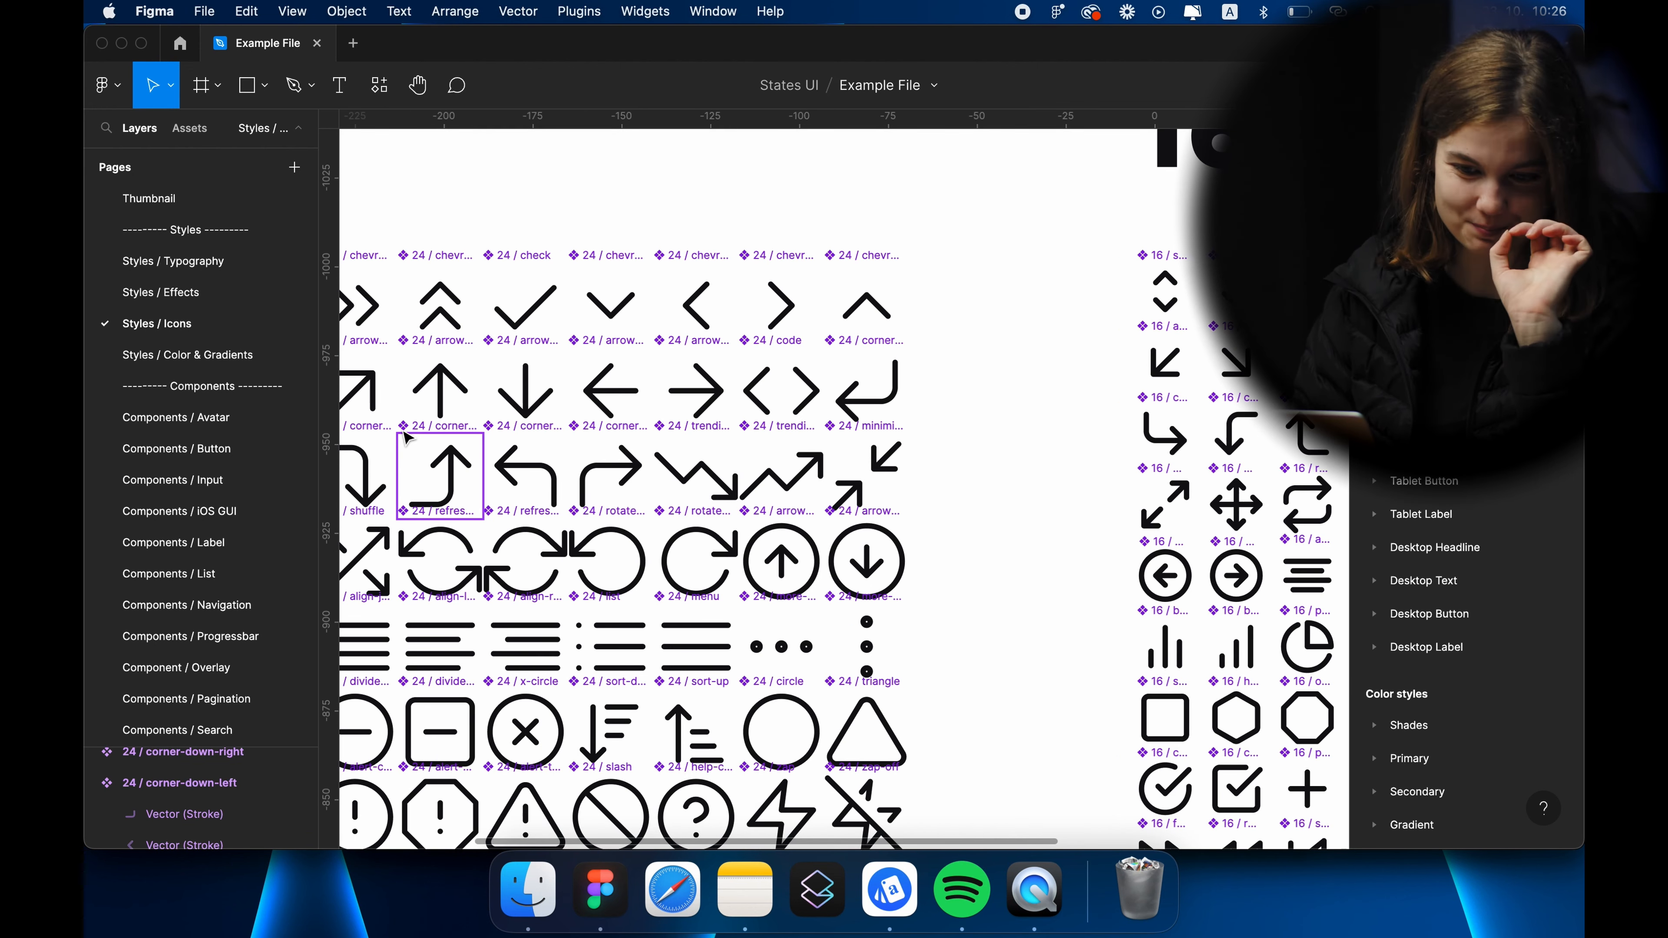
Outline the stroke of the 16/corner-left-down vector, then go to the Styles / Effects page.
scroll("right", 3)
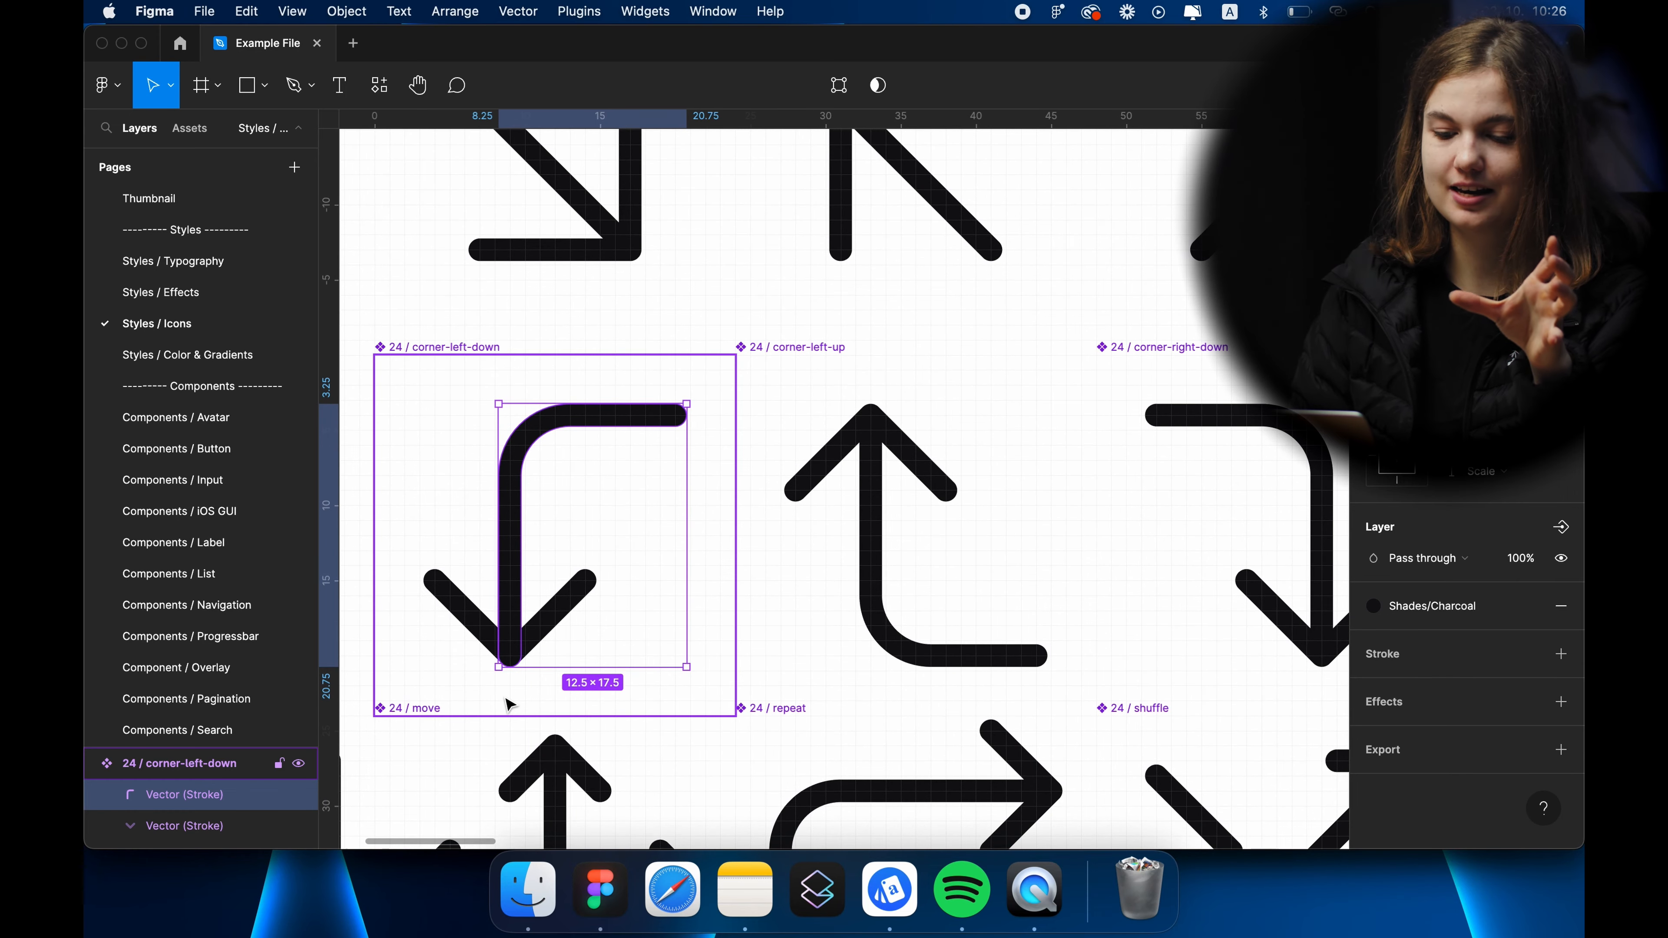
mouse_move(652, 639)
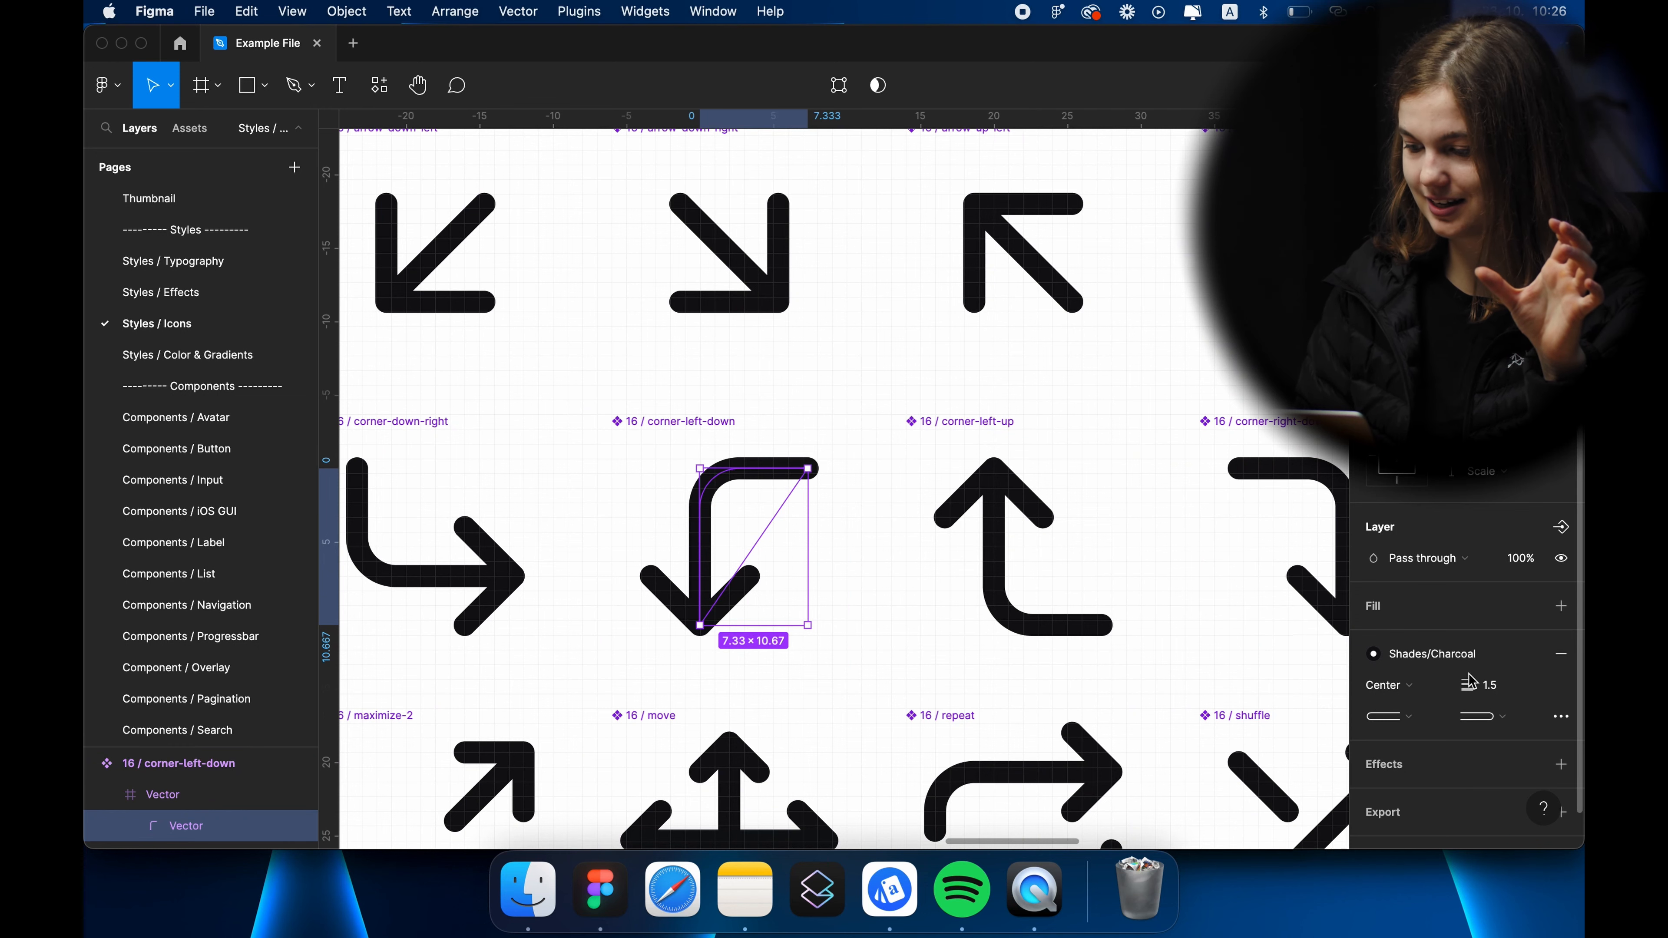
right_click(728, 492)
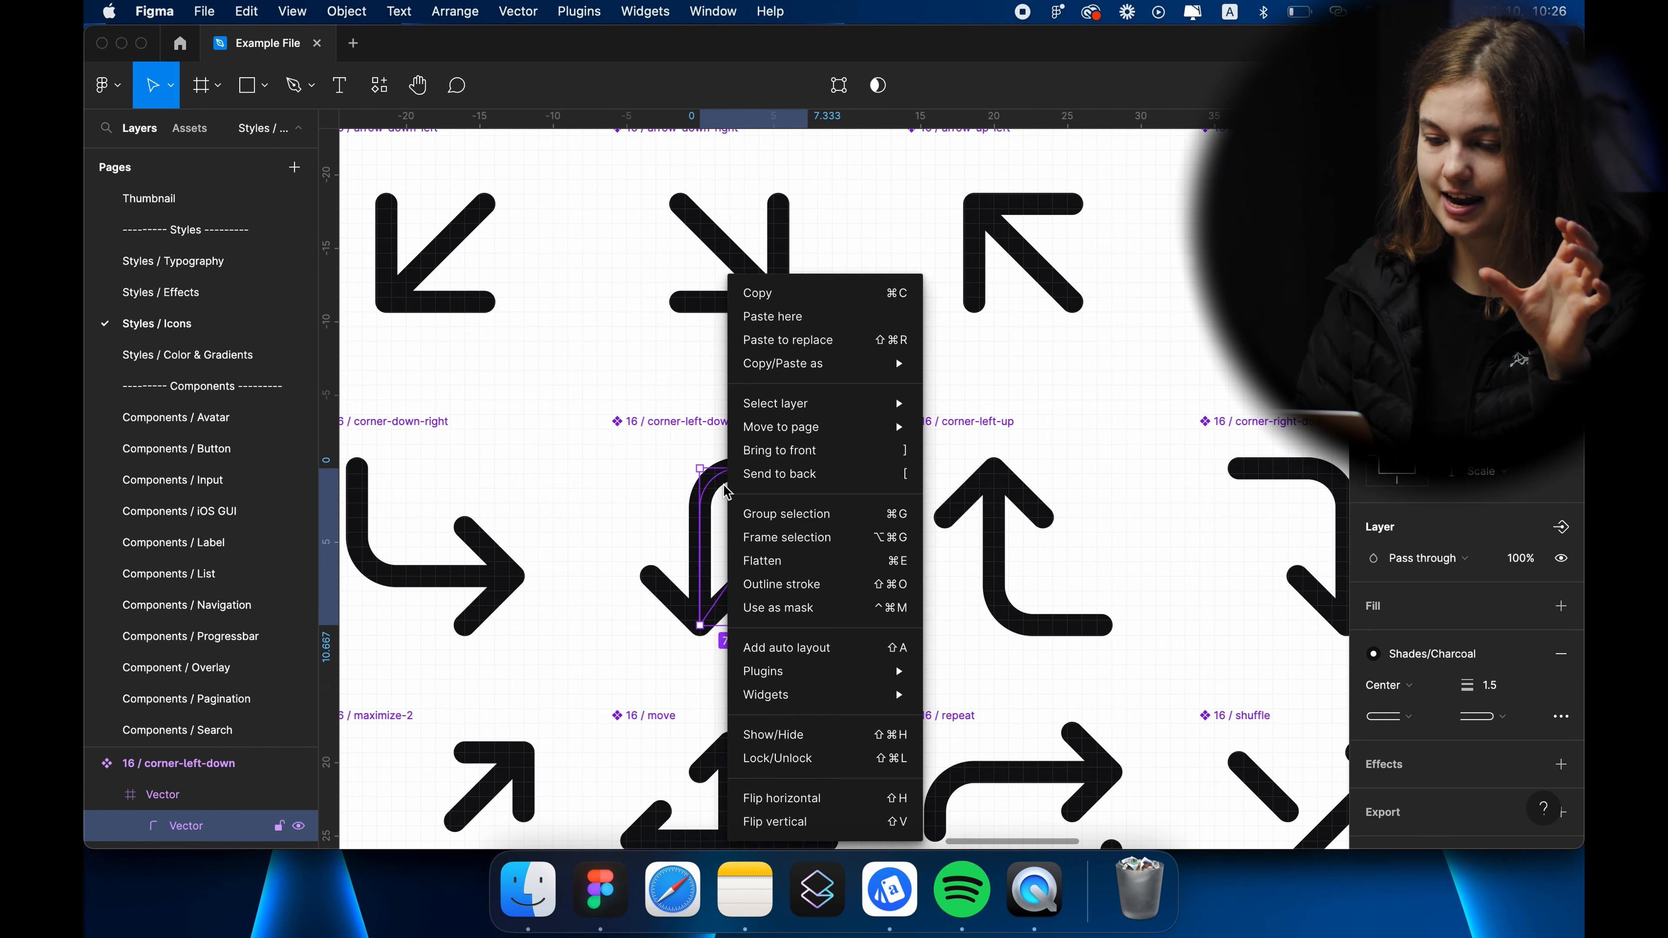
left_click(781, 584)
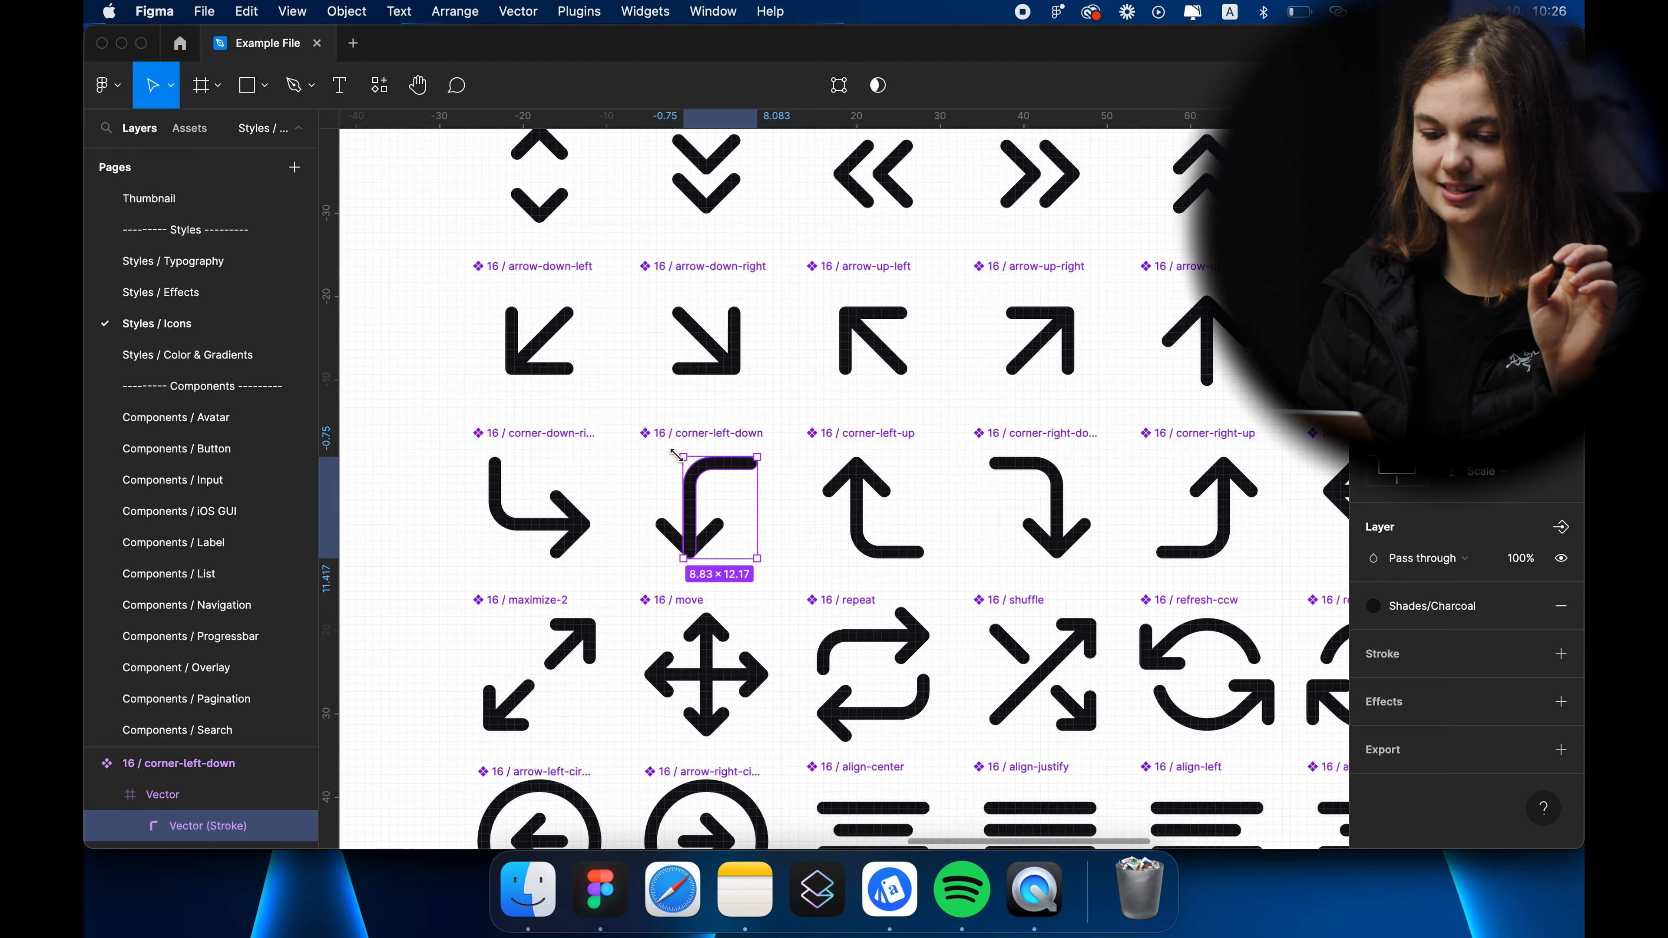
left_click(160, 292)
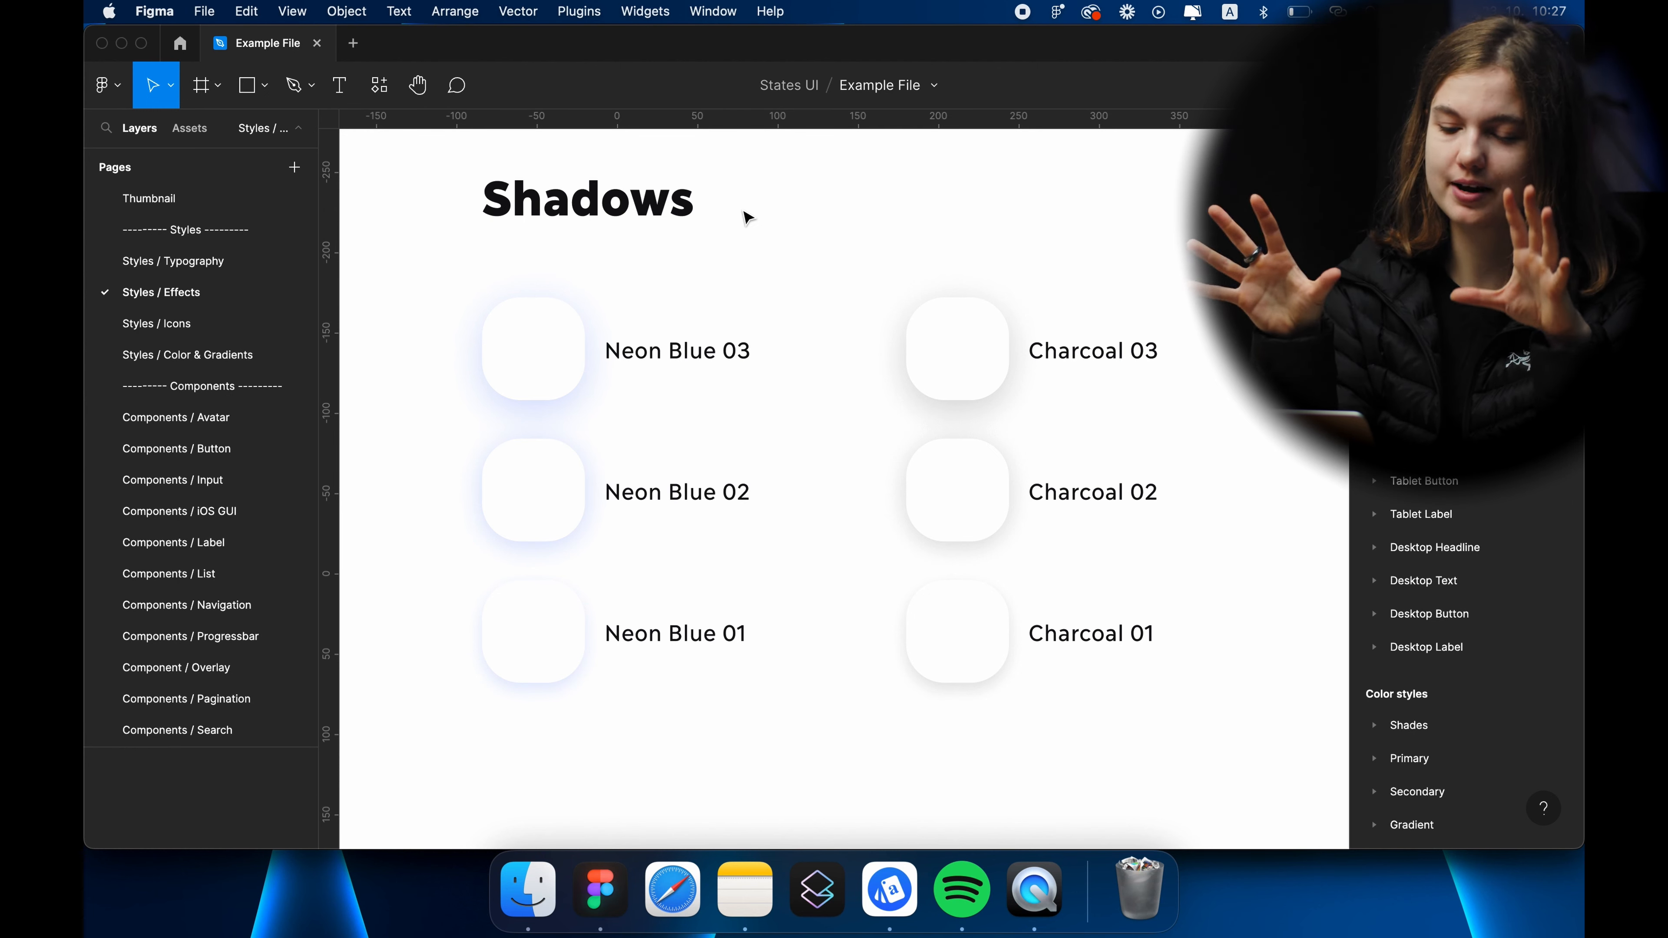
mouse_move(842, 500)
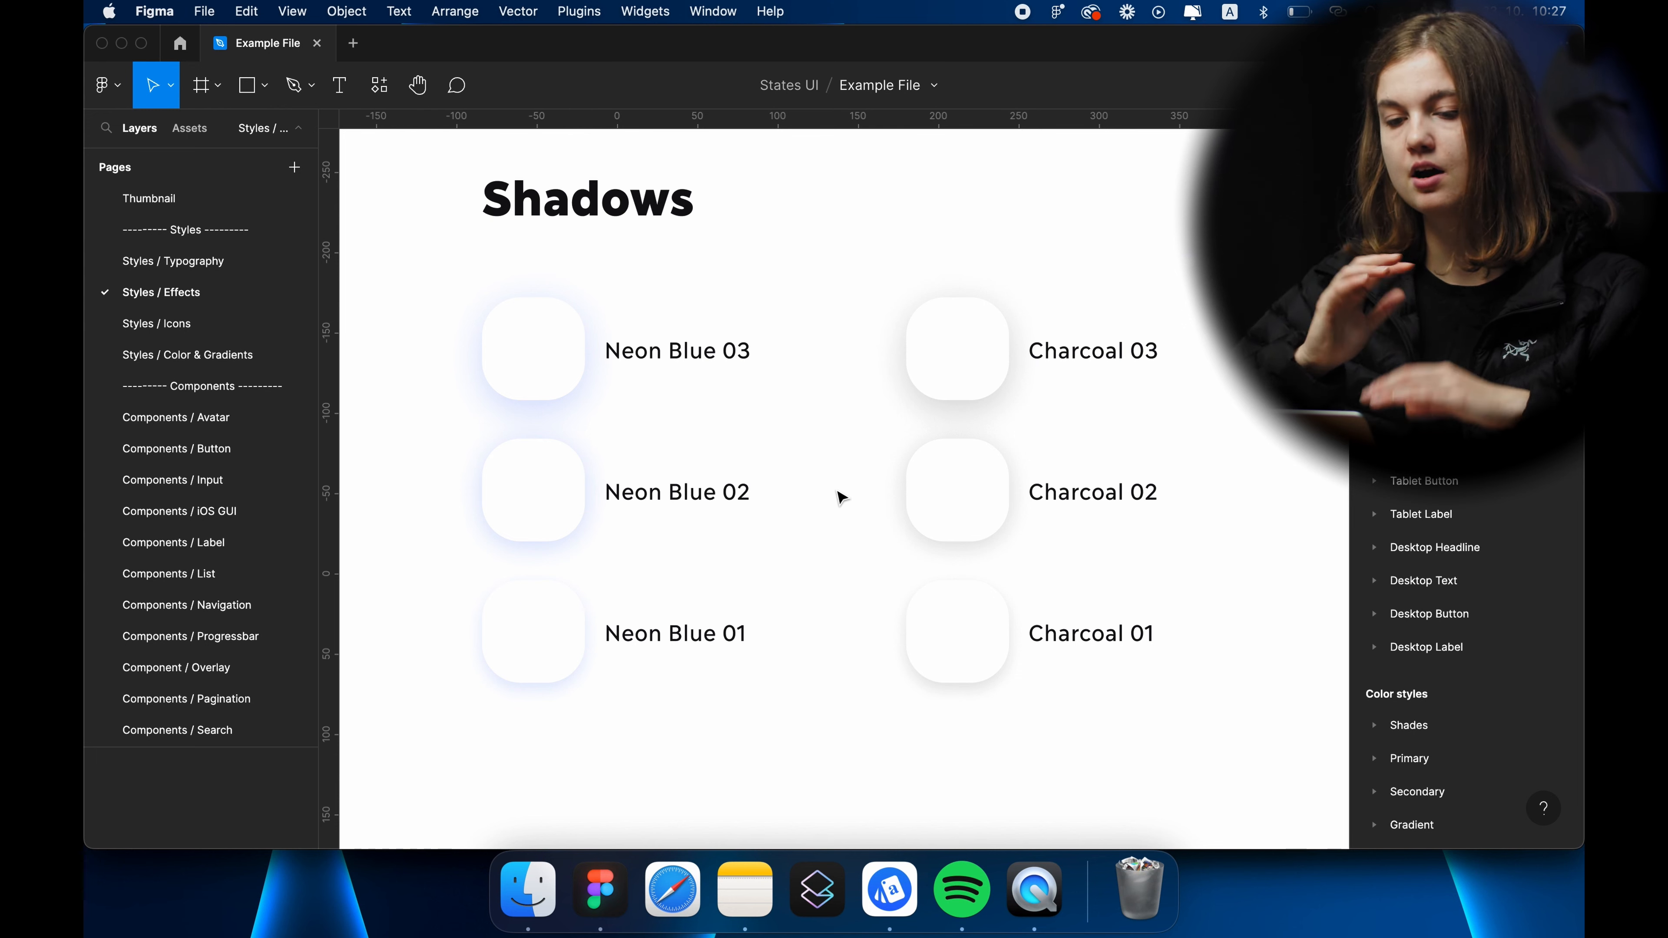
left_click(956, 349)
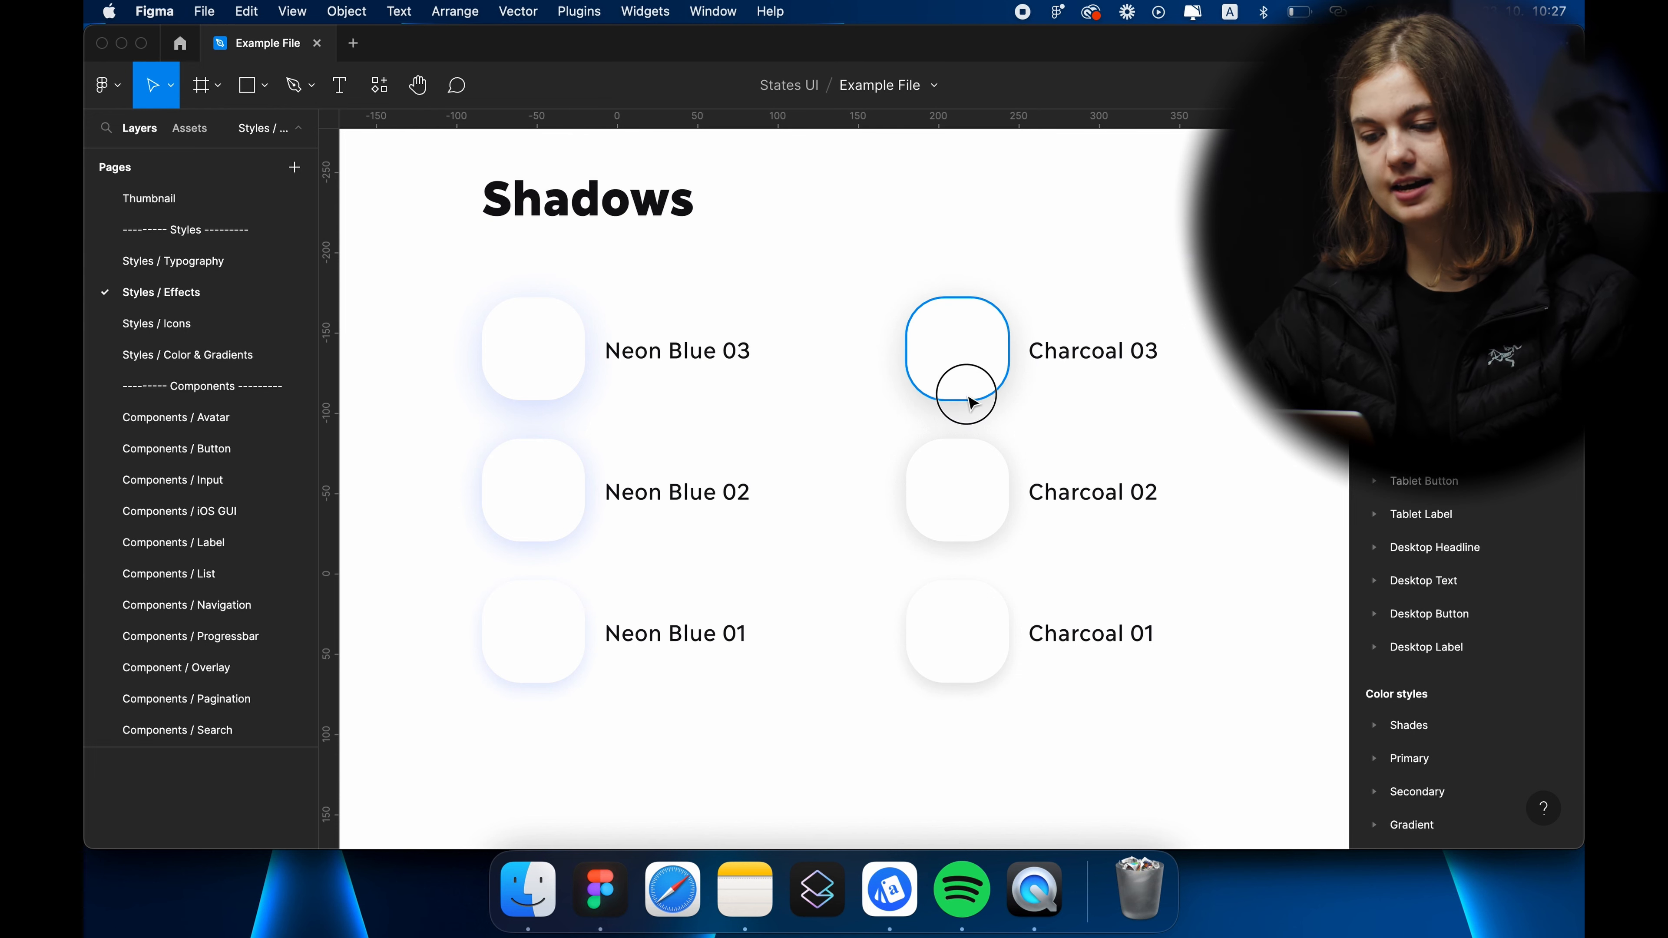
left_click(956, 350)
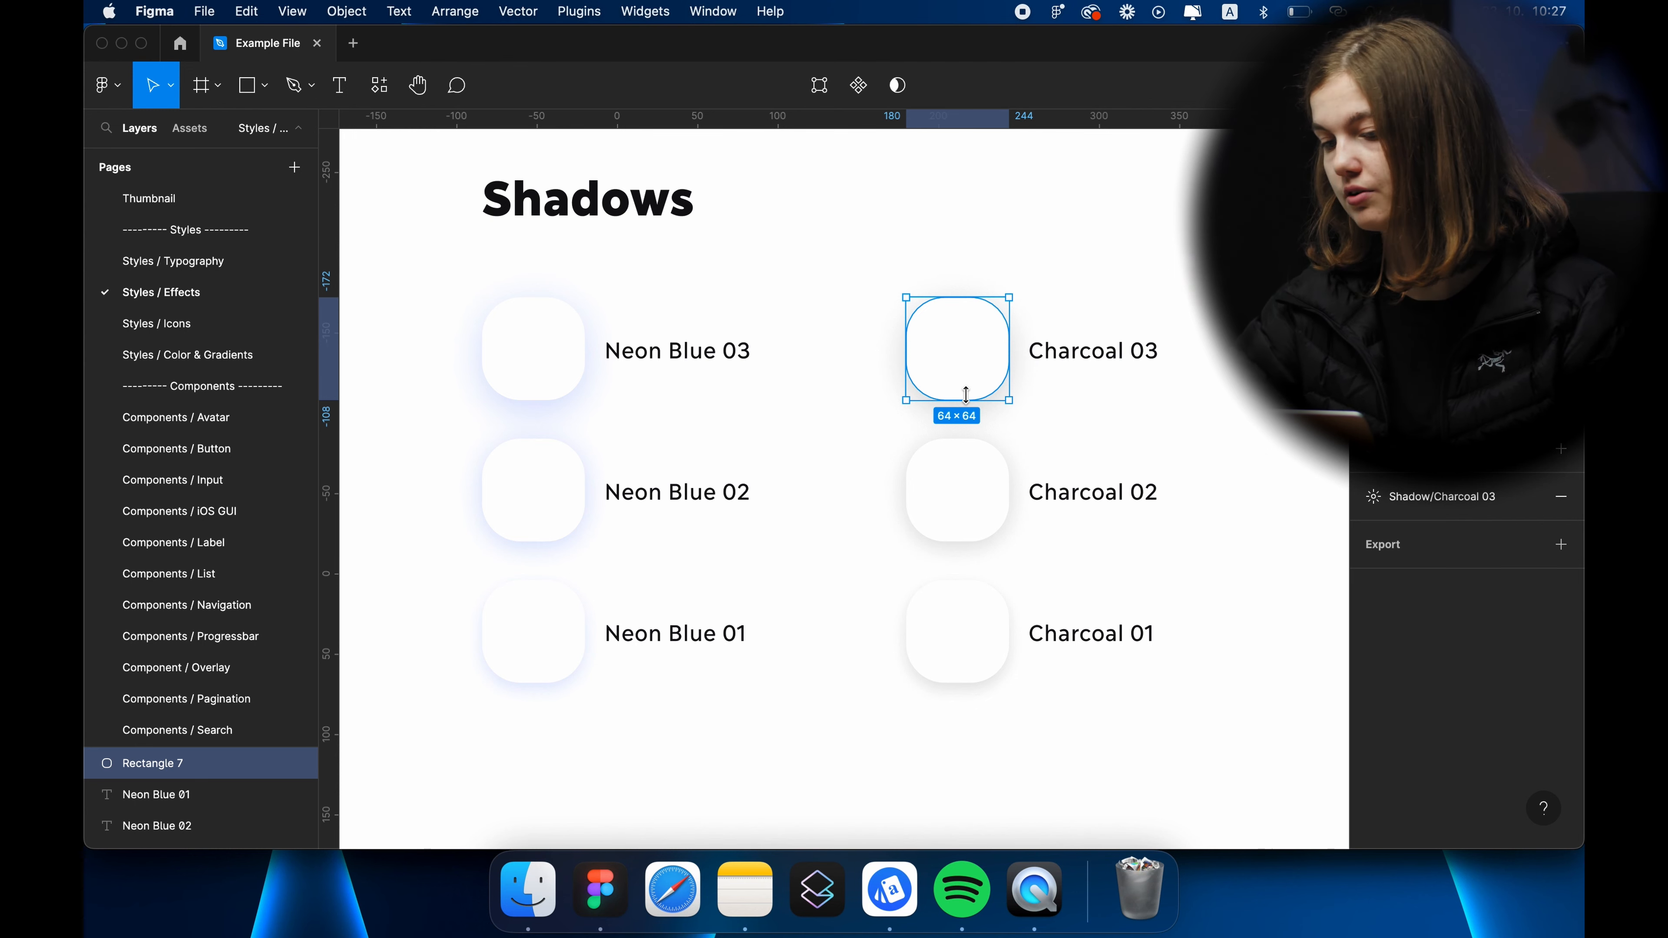
left_click(1106, 271)
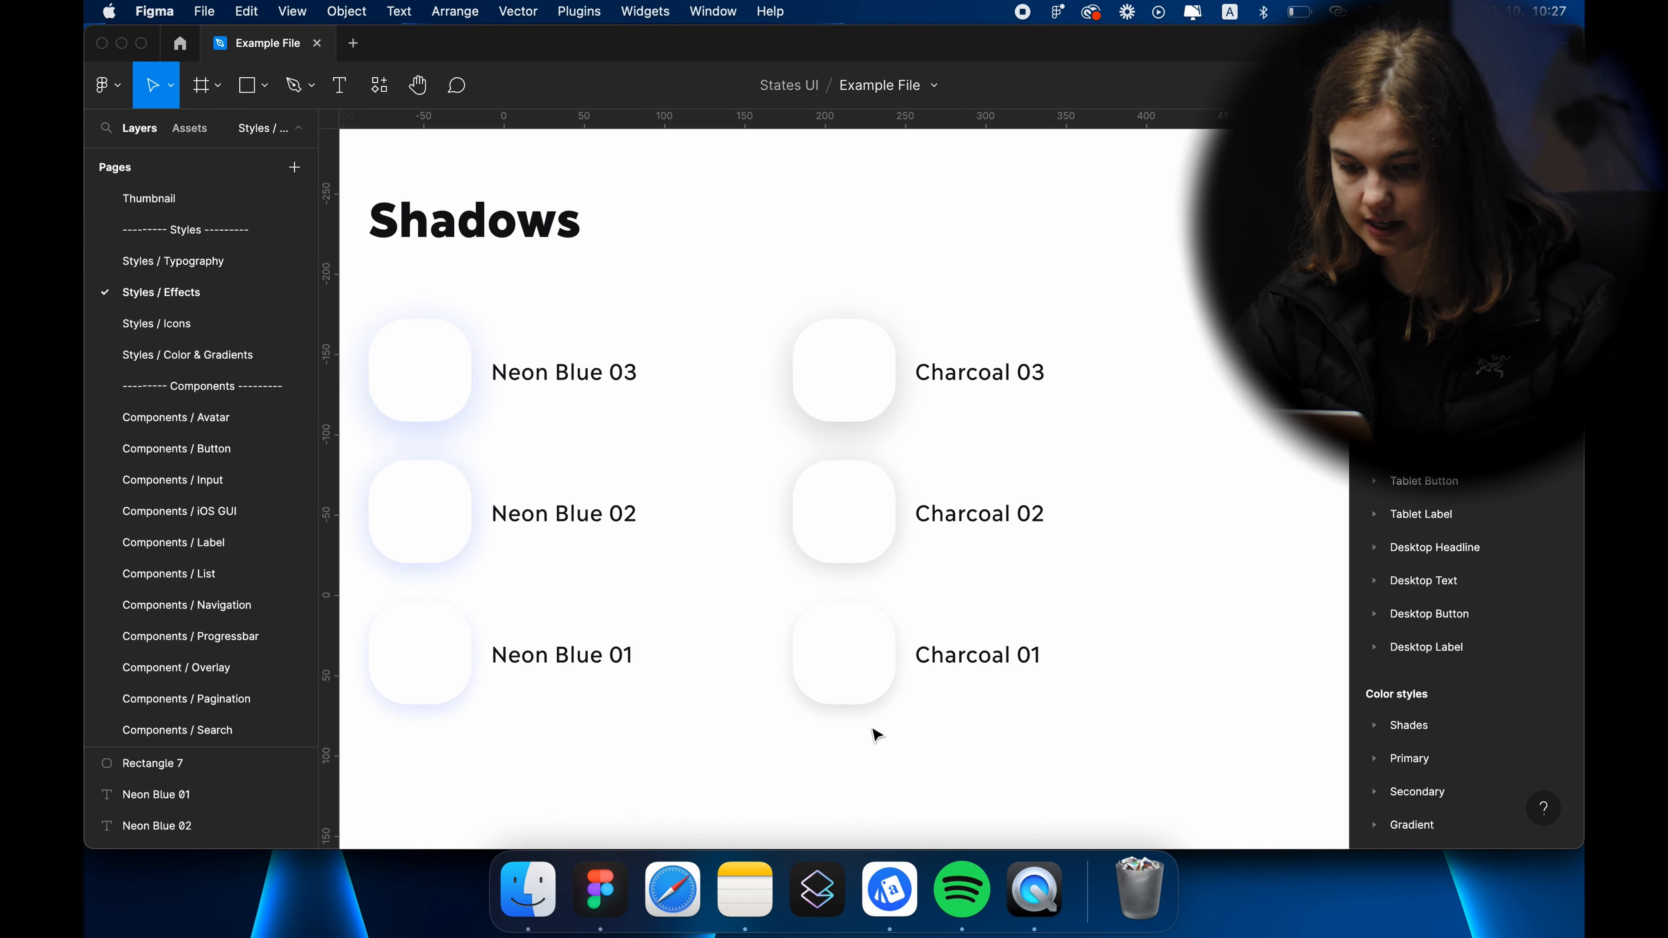
mouse_move(887, 722)
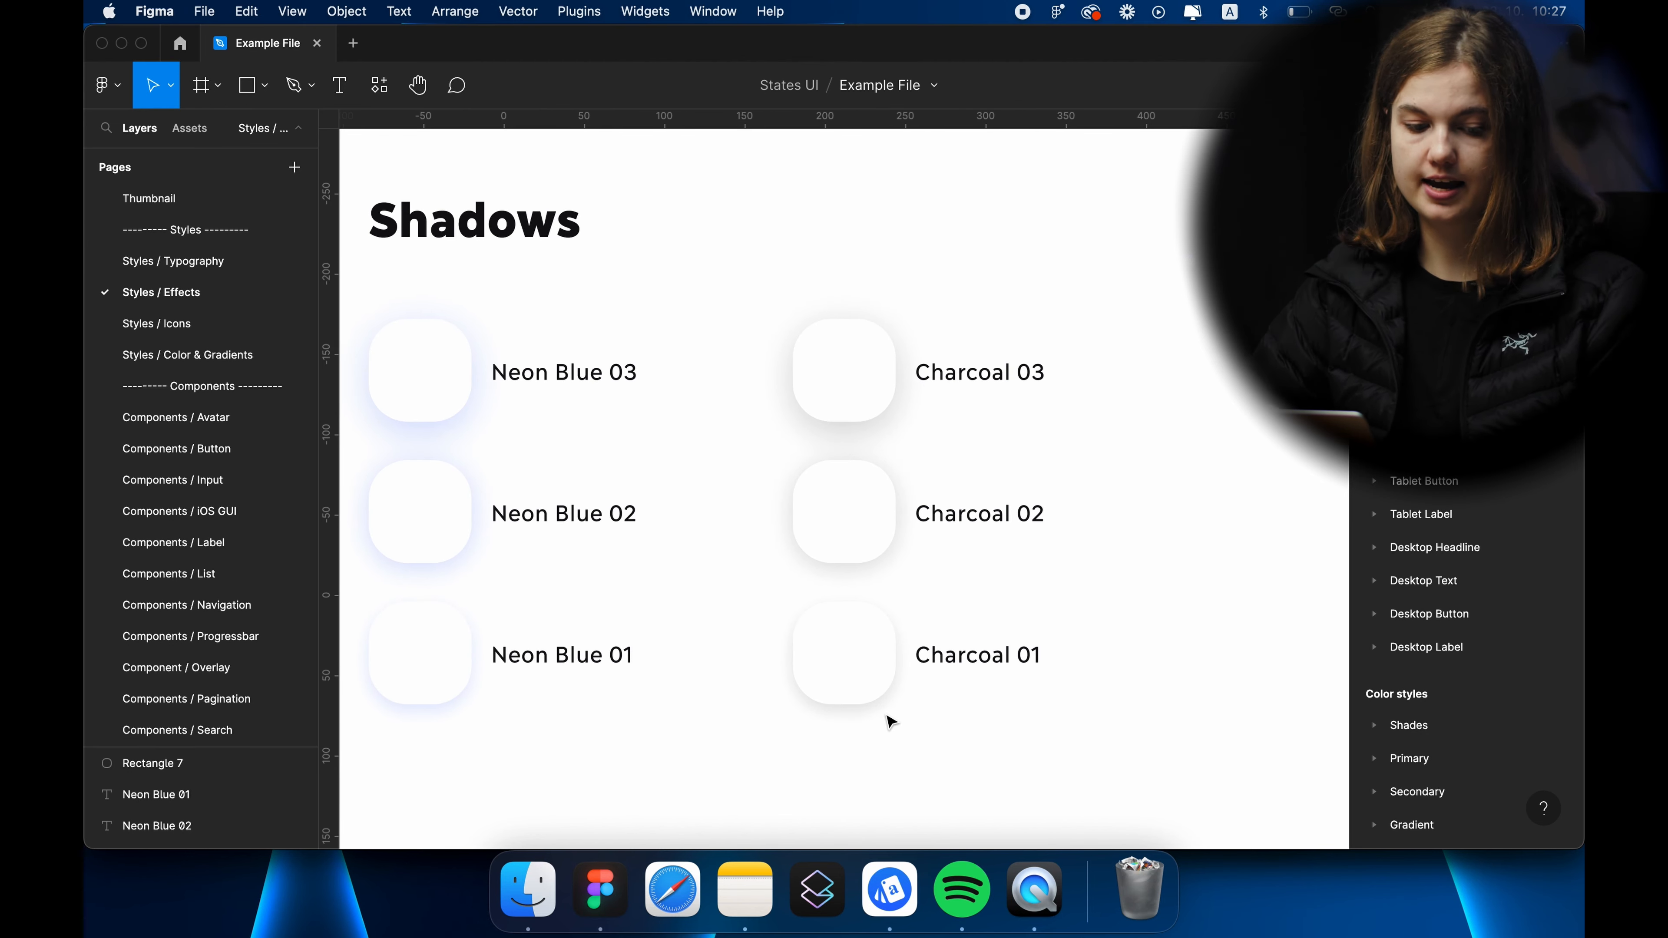